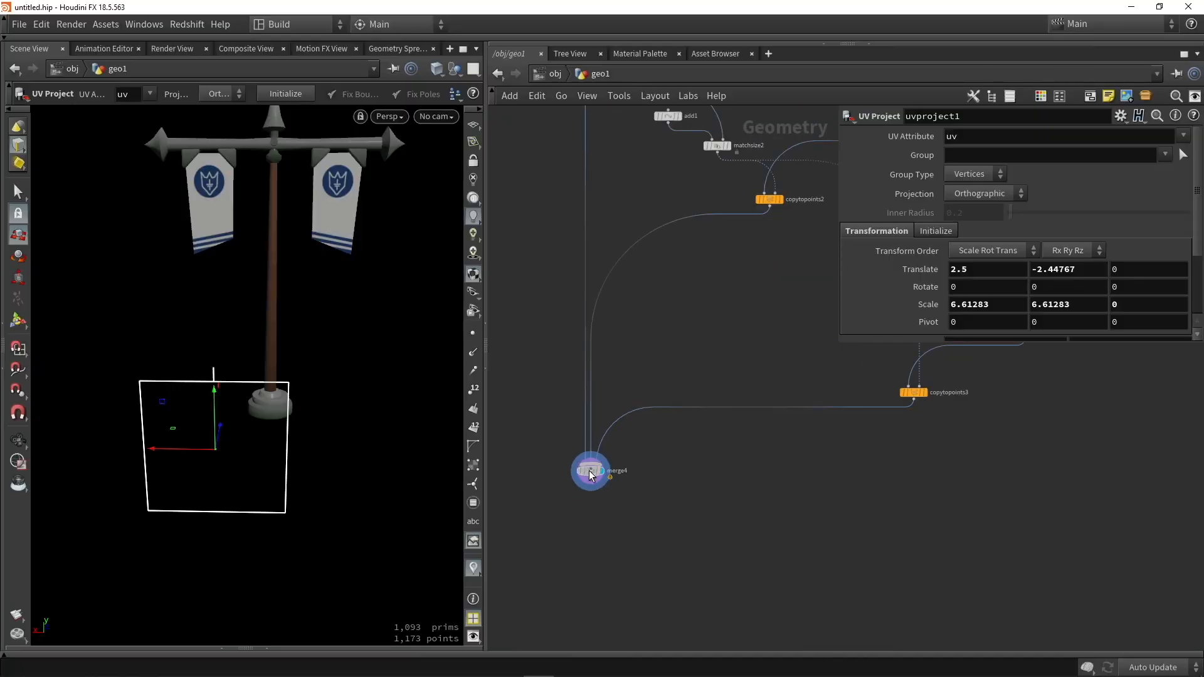
Step: Inspect the group1 node defining the Flag group, then search the Tab menu for 'spl'
left_click(589, 470)
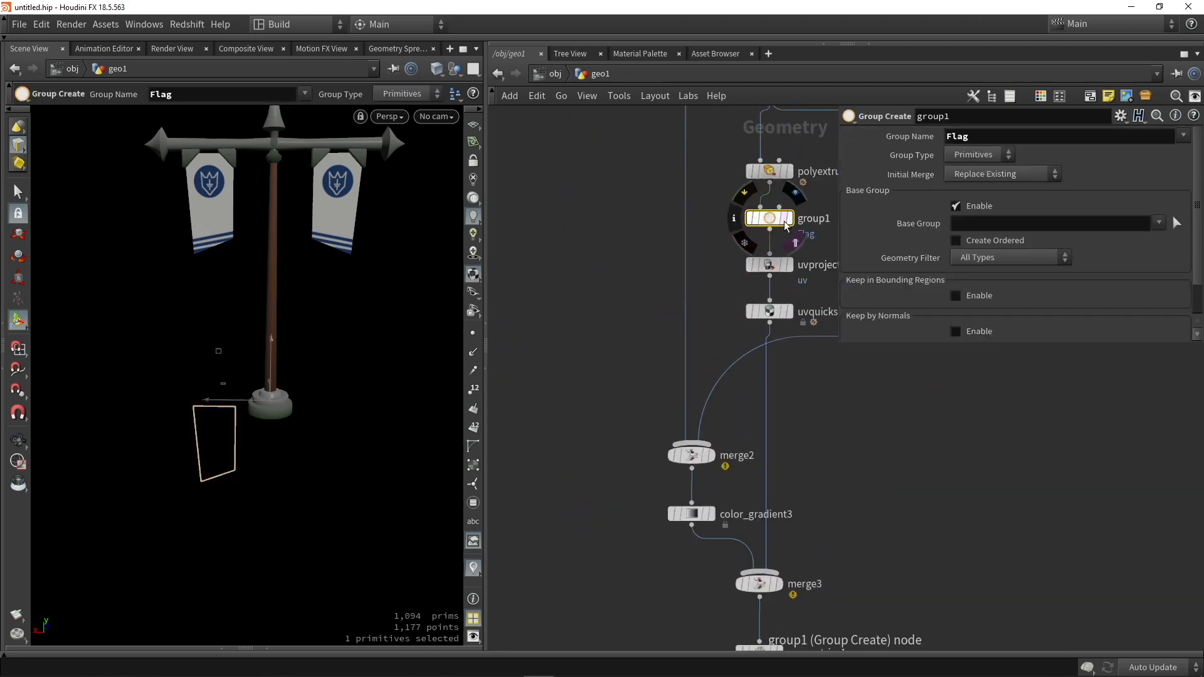
scroll("down", 3)
type("spl")
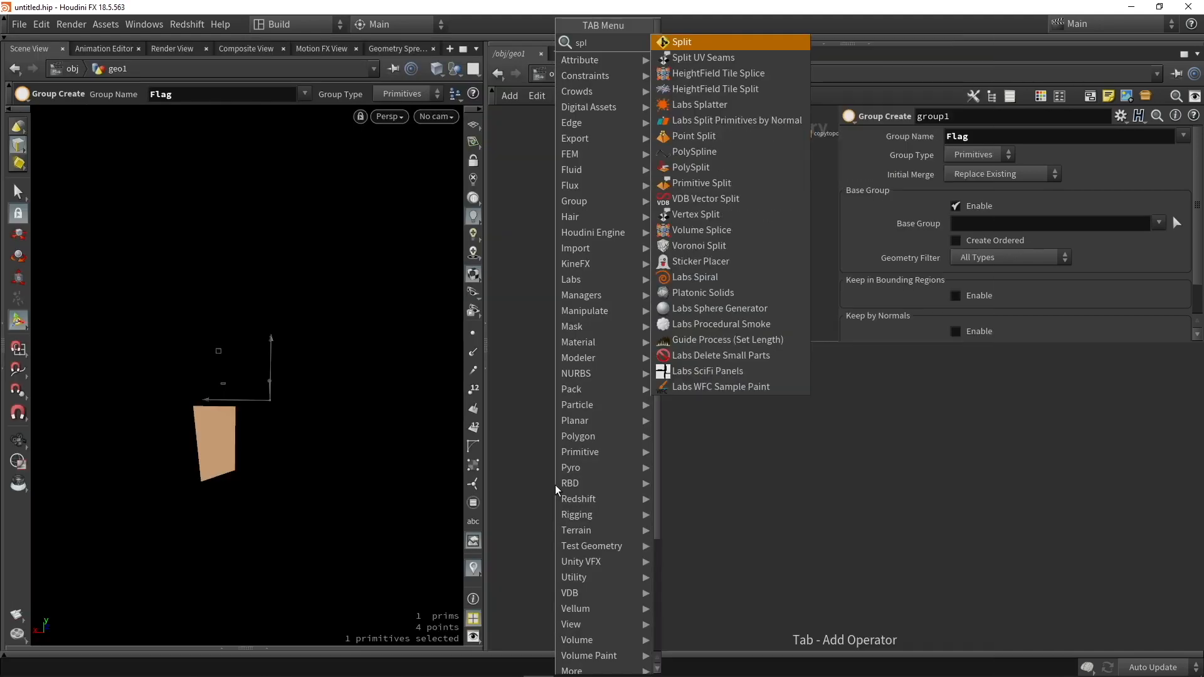
Step: Add a Split SOP after merge4 with Group set to Flag, isolating the two flag banners
left_click(678, 42)
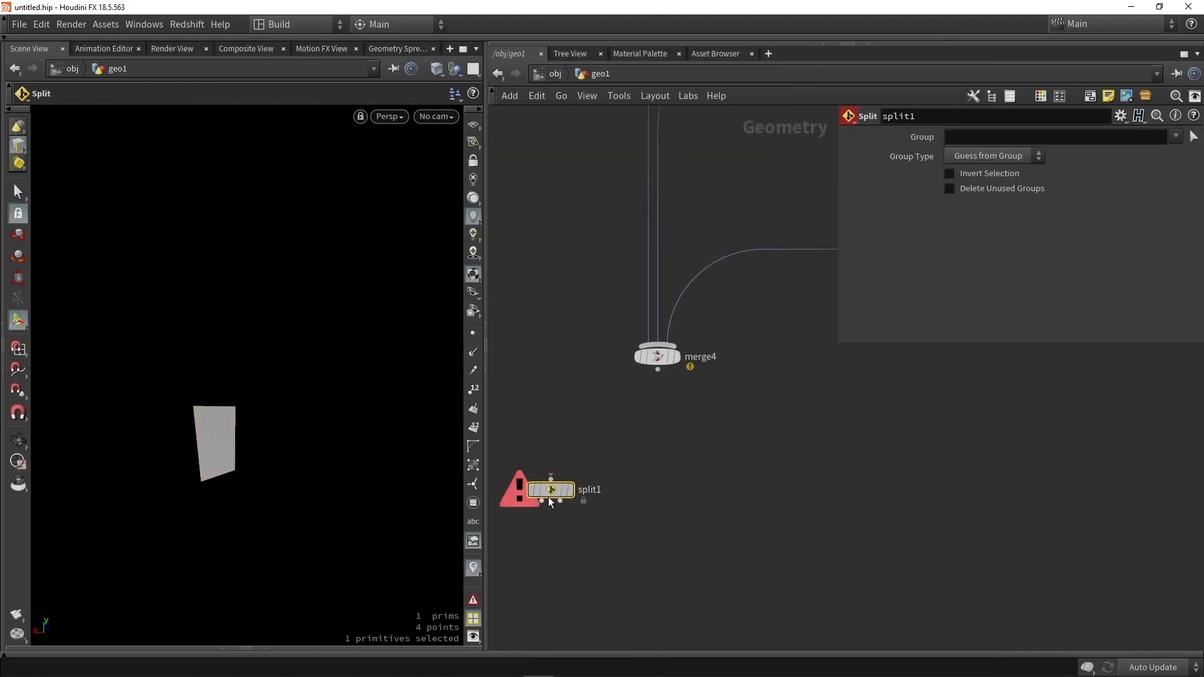
left_click(550, 489)
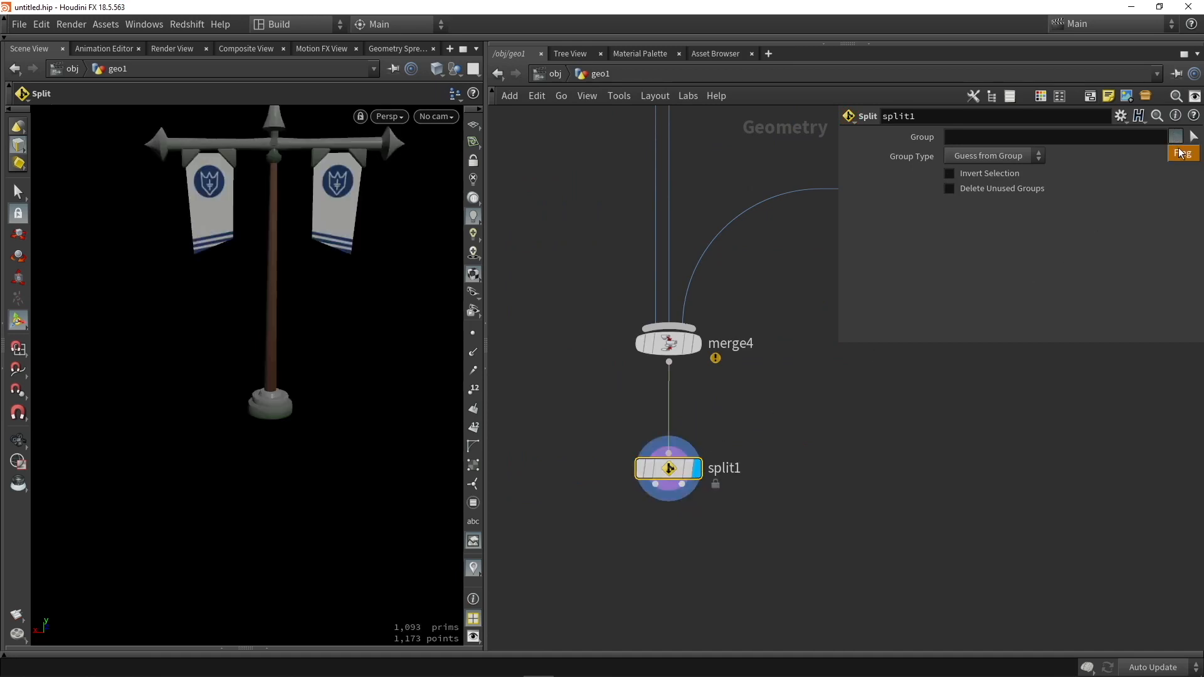
type("Flag")
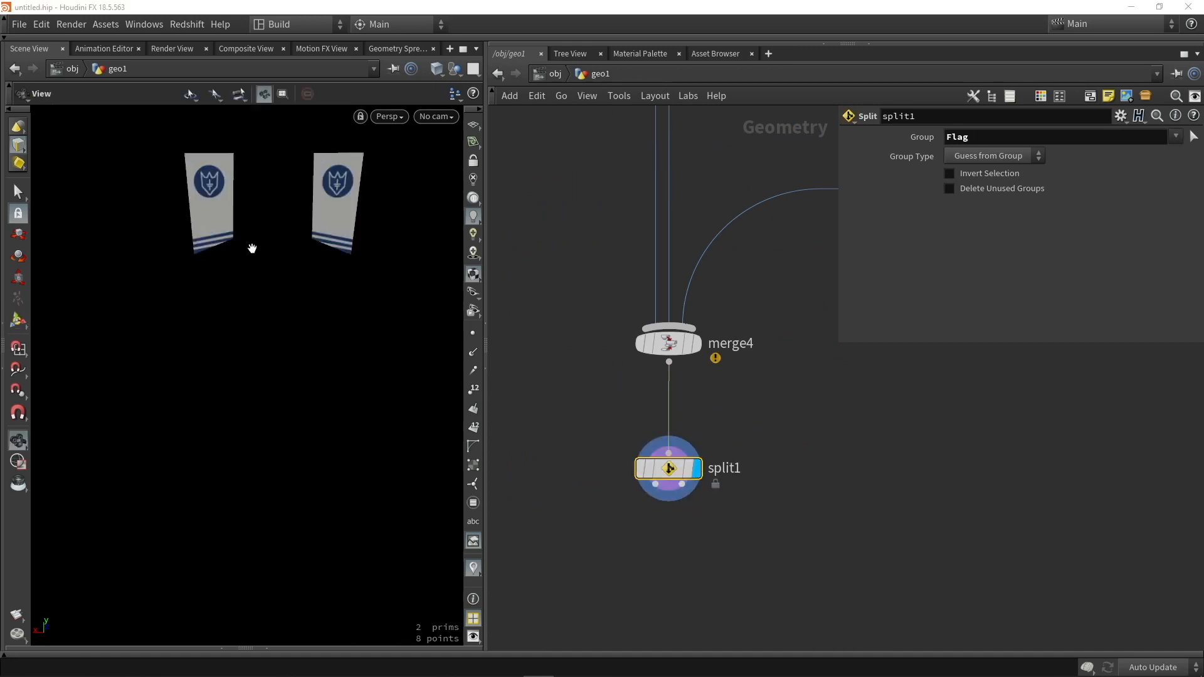
left_click(667, 468)
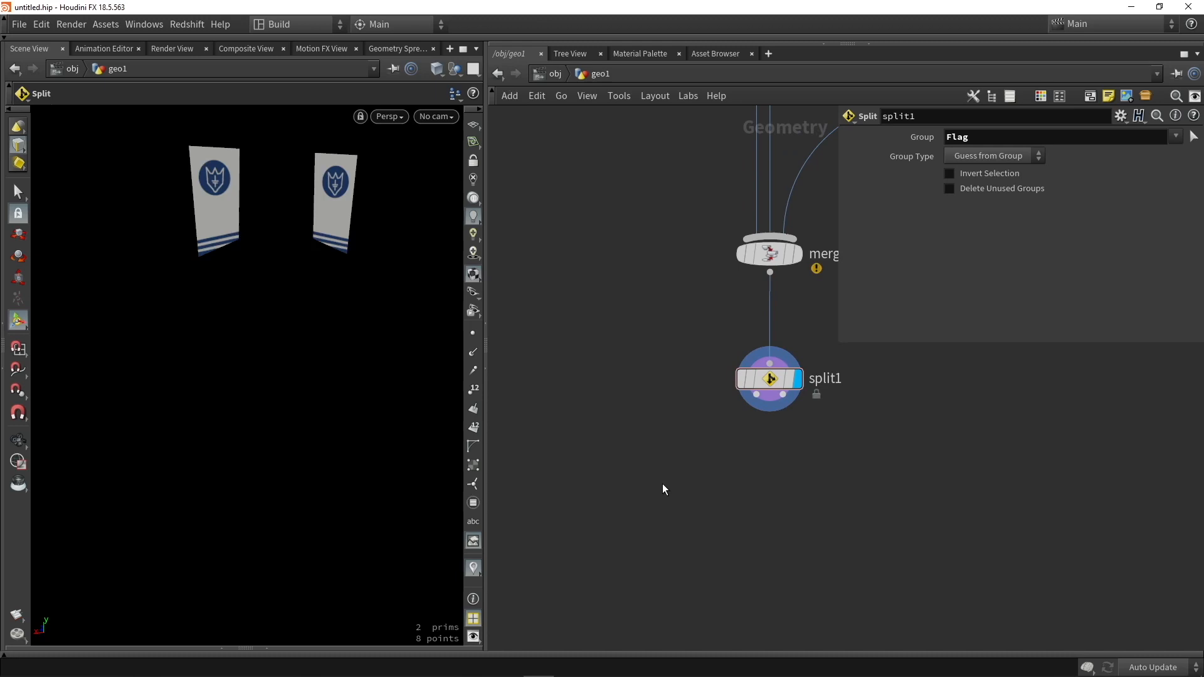
mouse_move(621, 452)
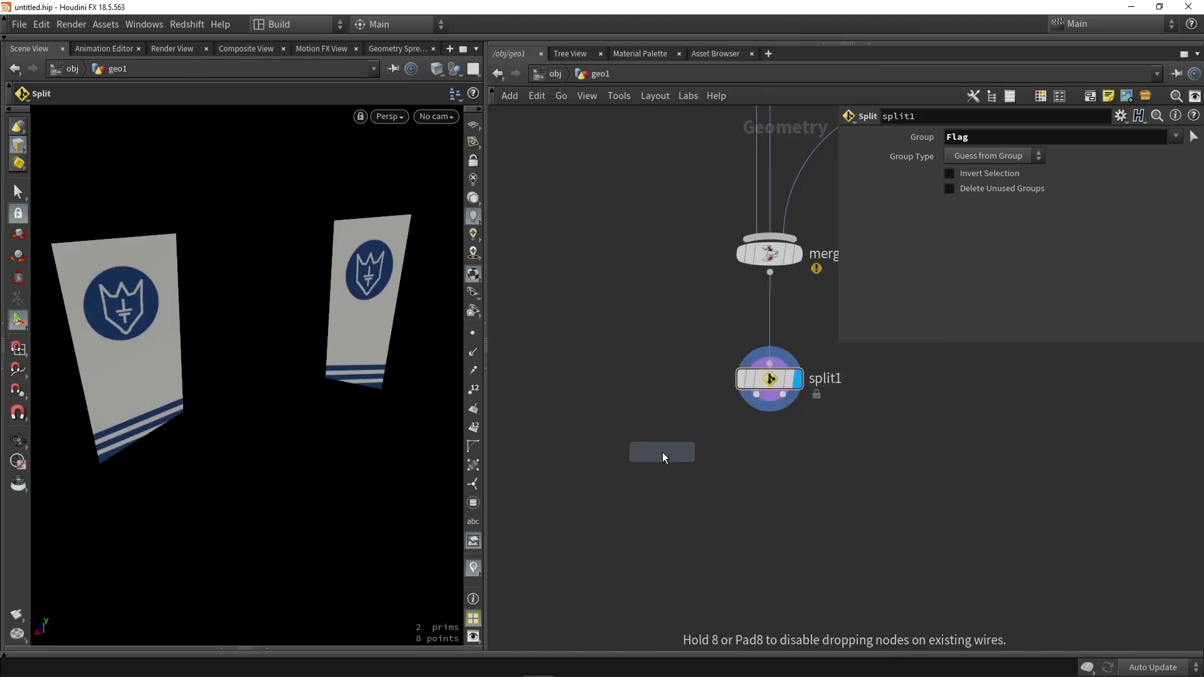
Step: Add a Remesh SOP on the split's first output with Target Size 0.2
left_click(660, 452)
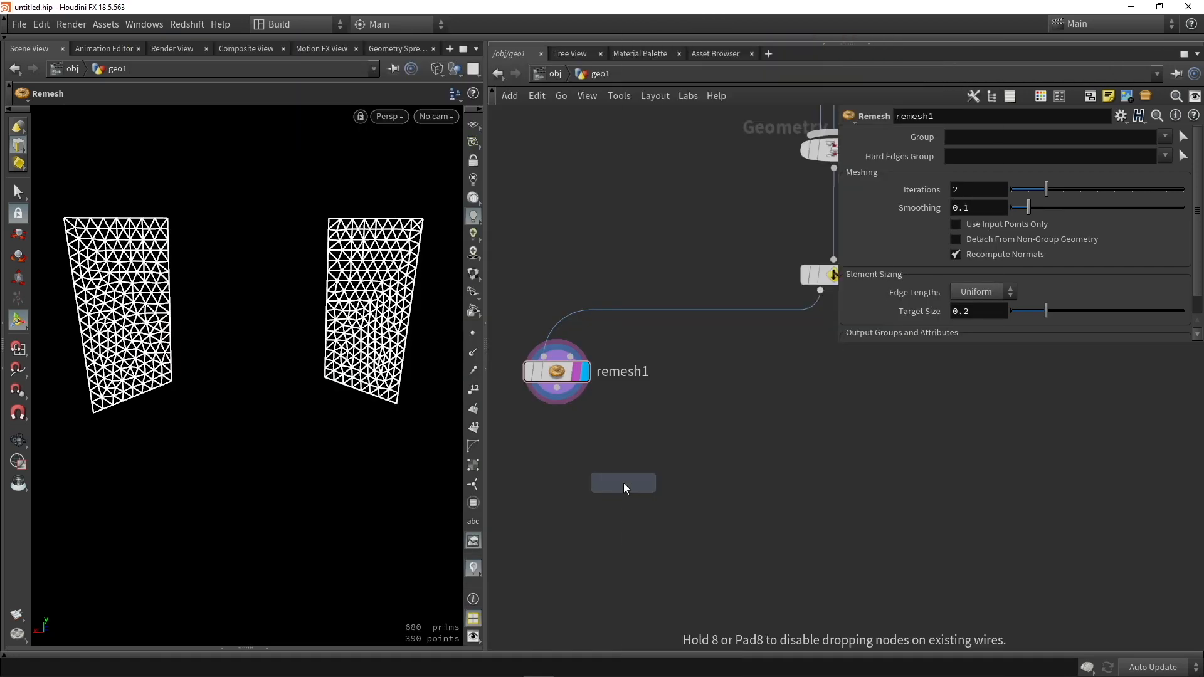
Step: Add a Group Create after remesh1 naming the group 'static'
left_click(623, 481)
type("s")
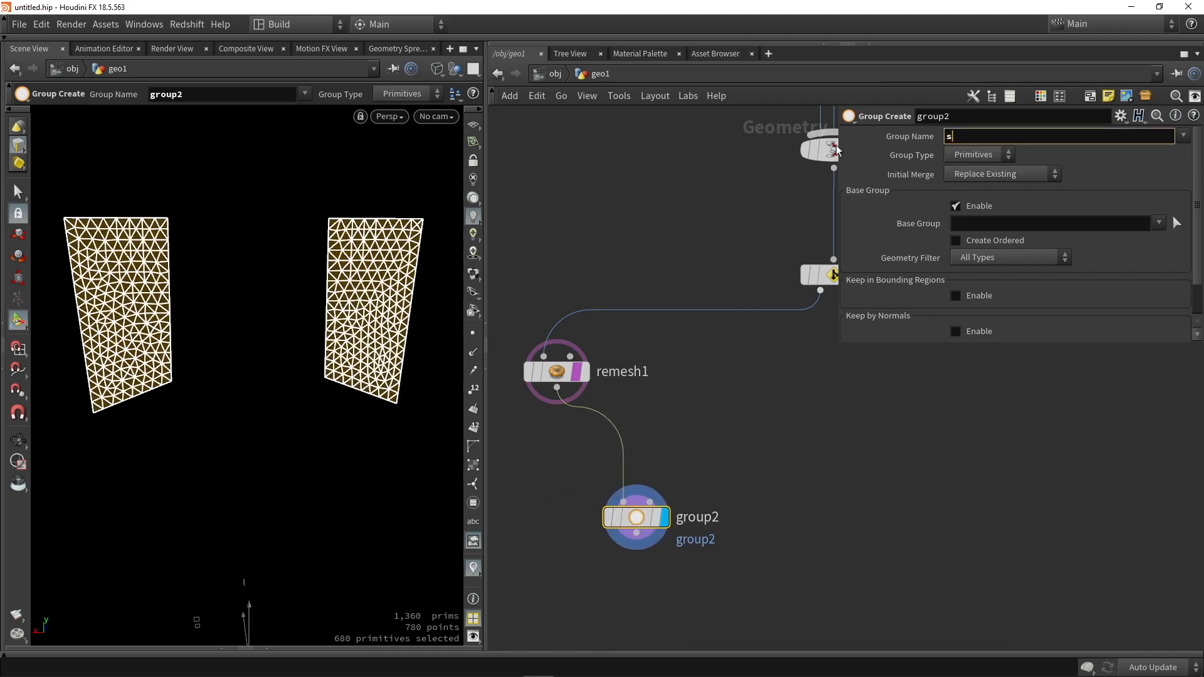
type("tatic")
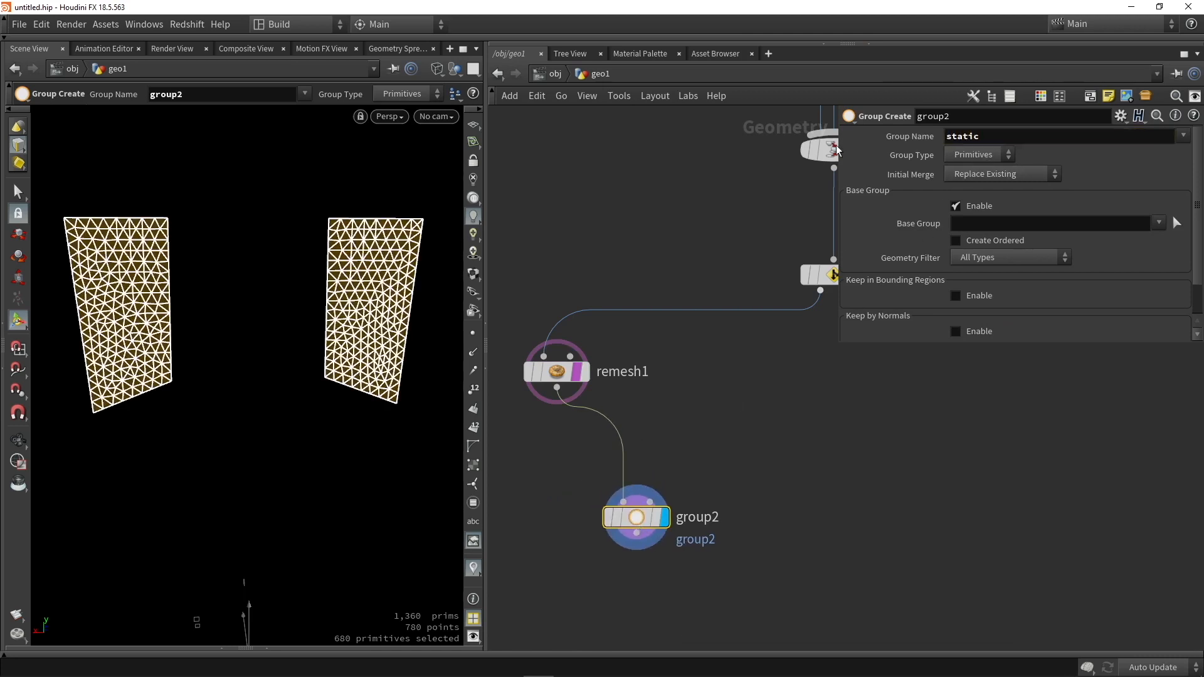
left_click(555, 371)
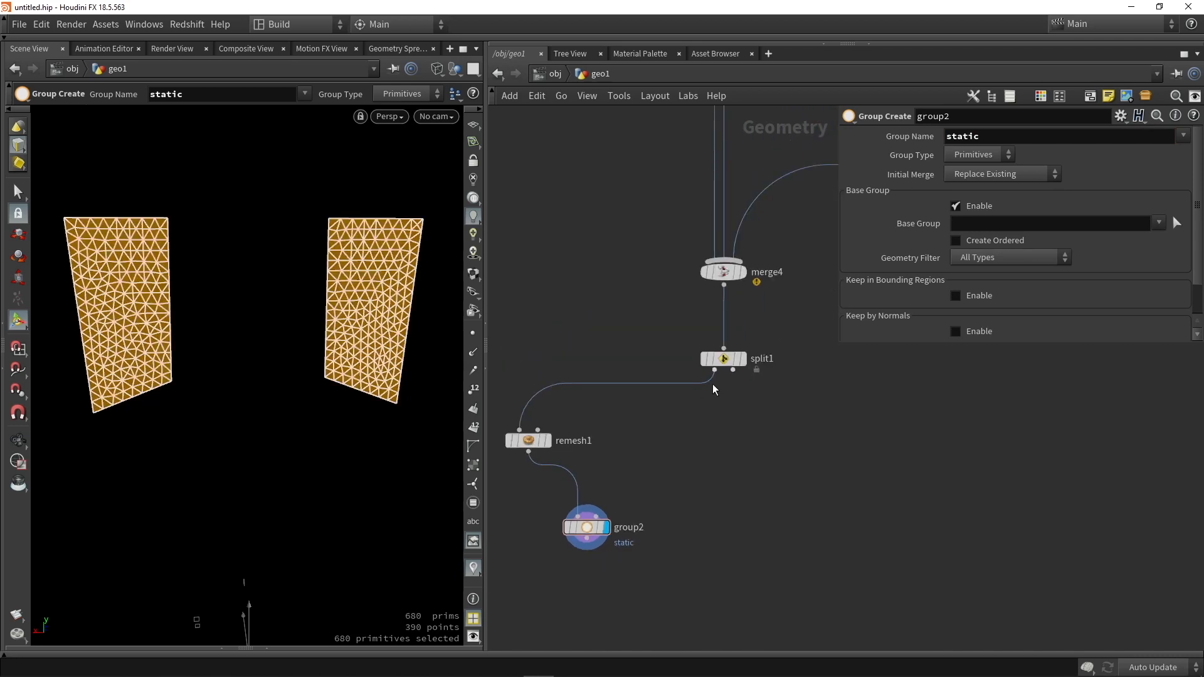
Step: Navigate to the copytopoints node that makes the clamp copies
left_click(723, 357)
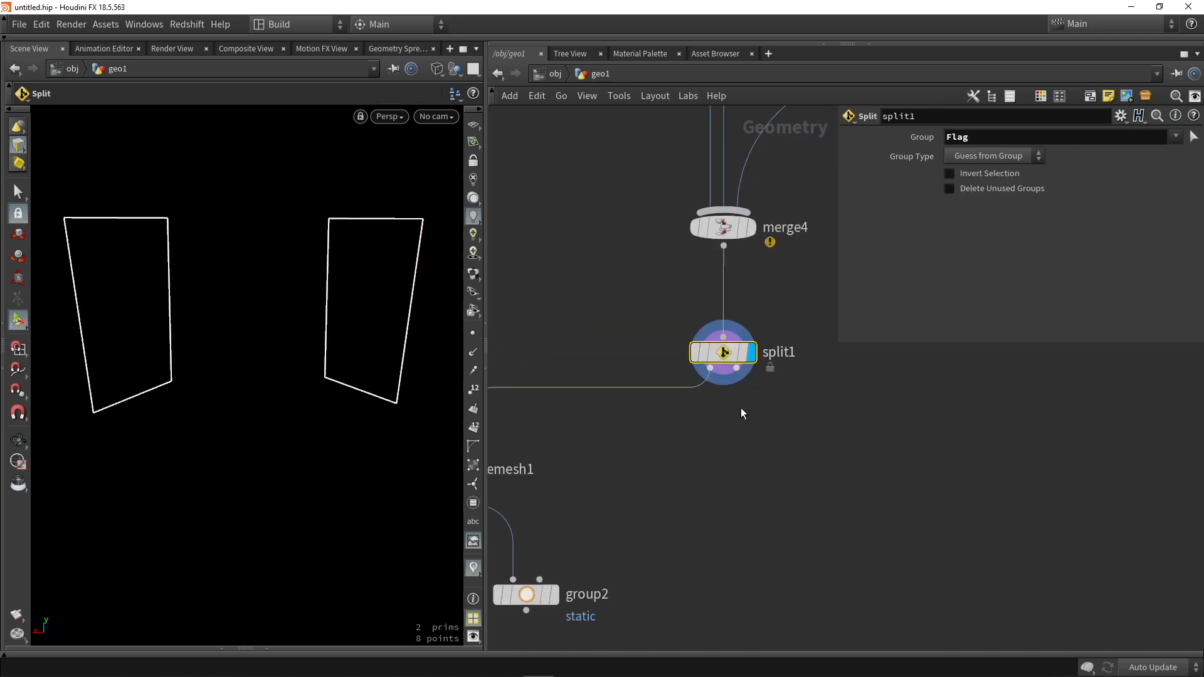
scroll("down", 3)
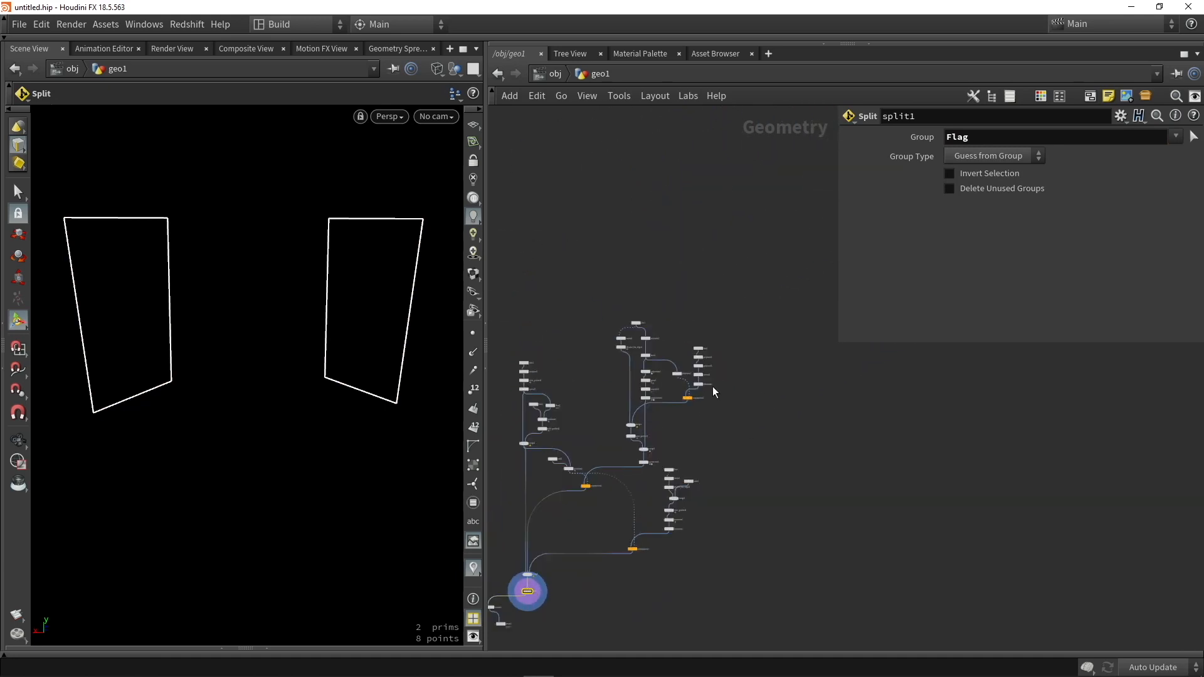
left_click(626, 409)
type("gro")
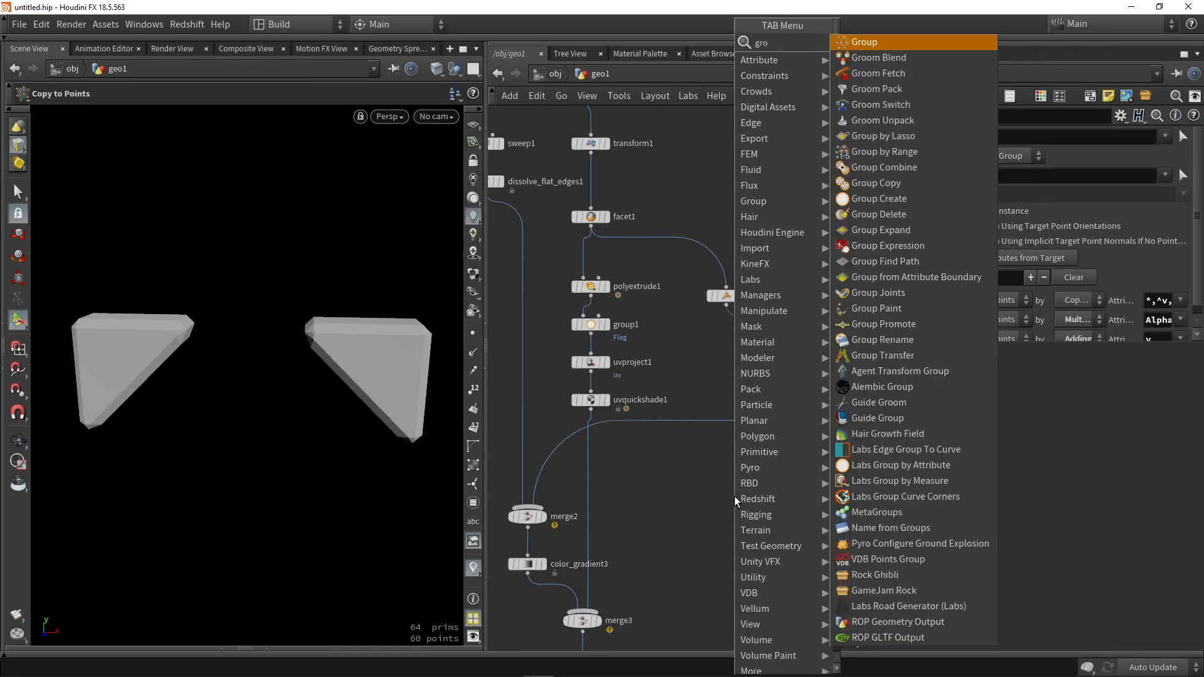
Step: Add a Group Create after copytopoints with Group Name 'Clamps'
left_click(880, 198)
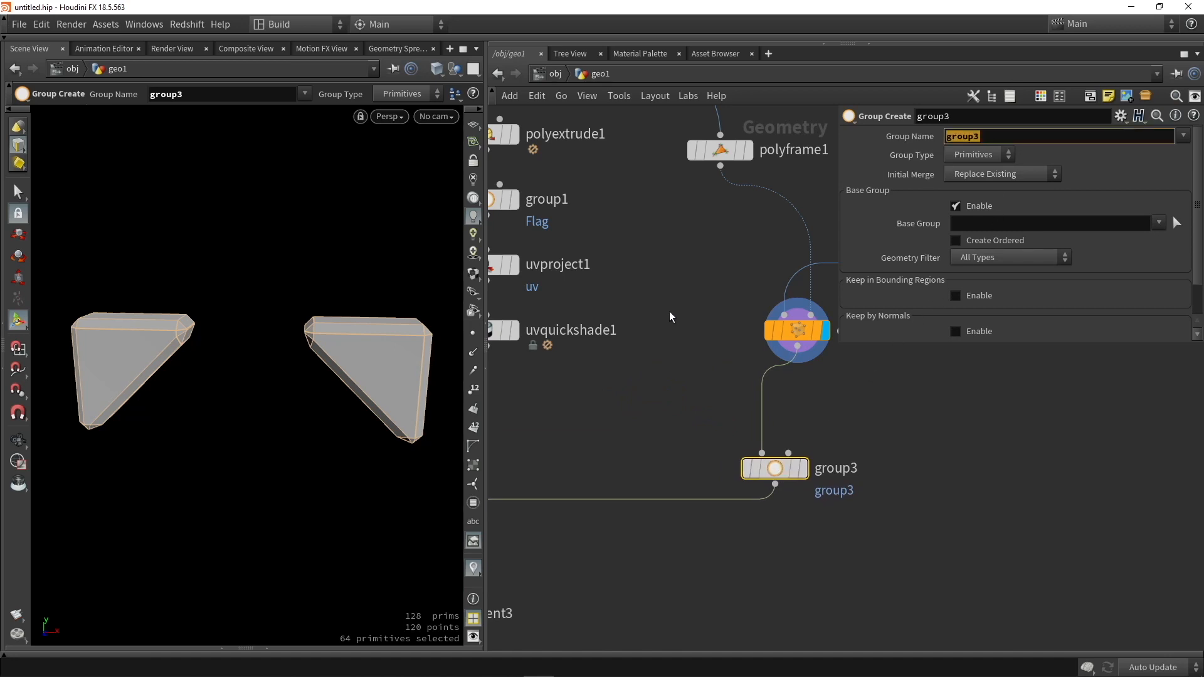
type("c1")
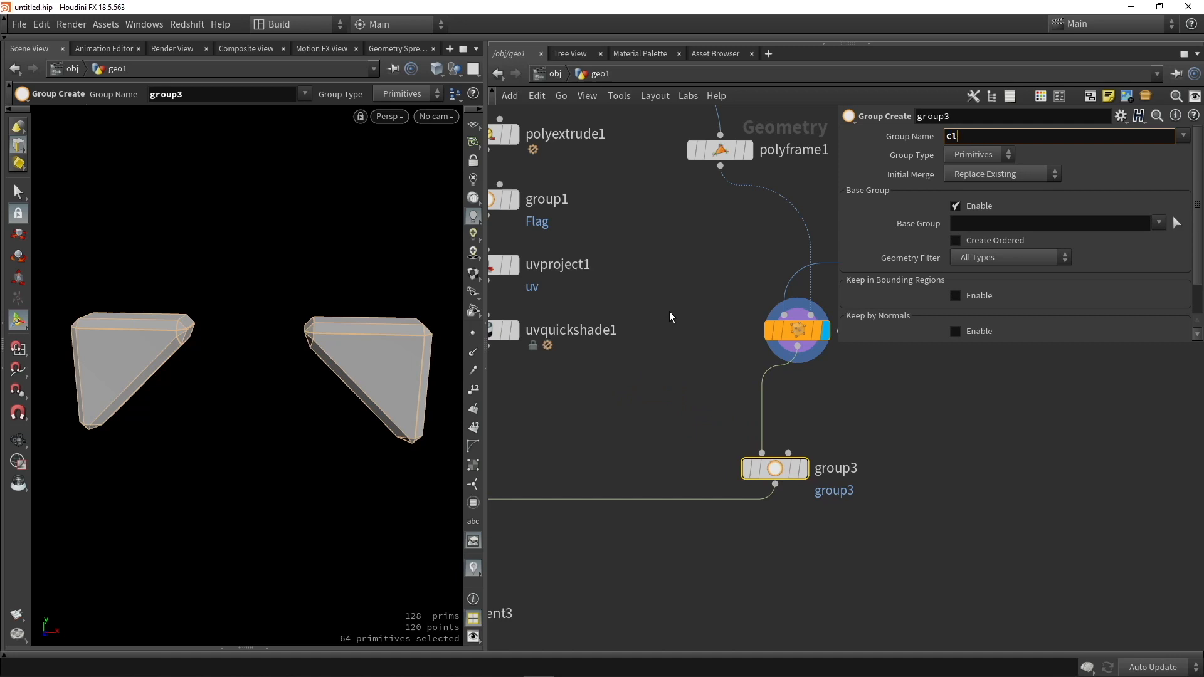
type("Clamps")
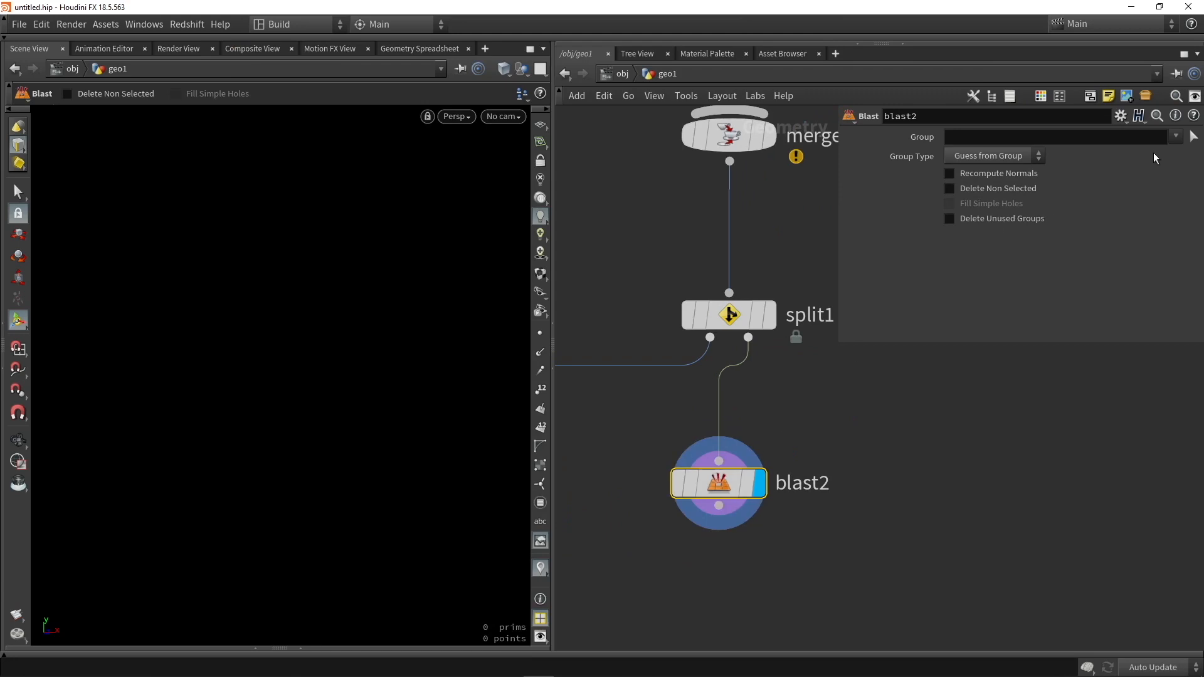
Step: Blast the split's second output to keep only the Clamps group via Delete Non Selected
type("Clamps")
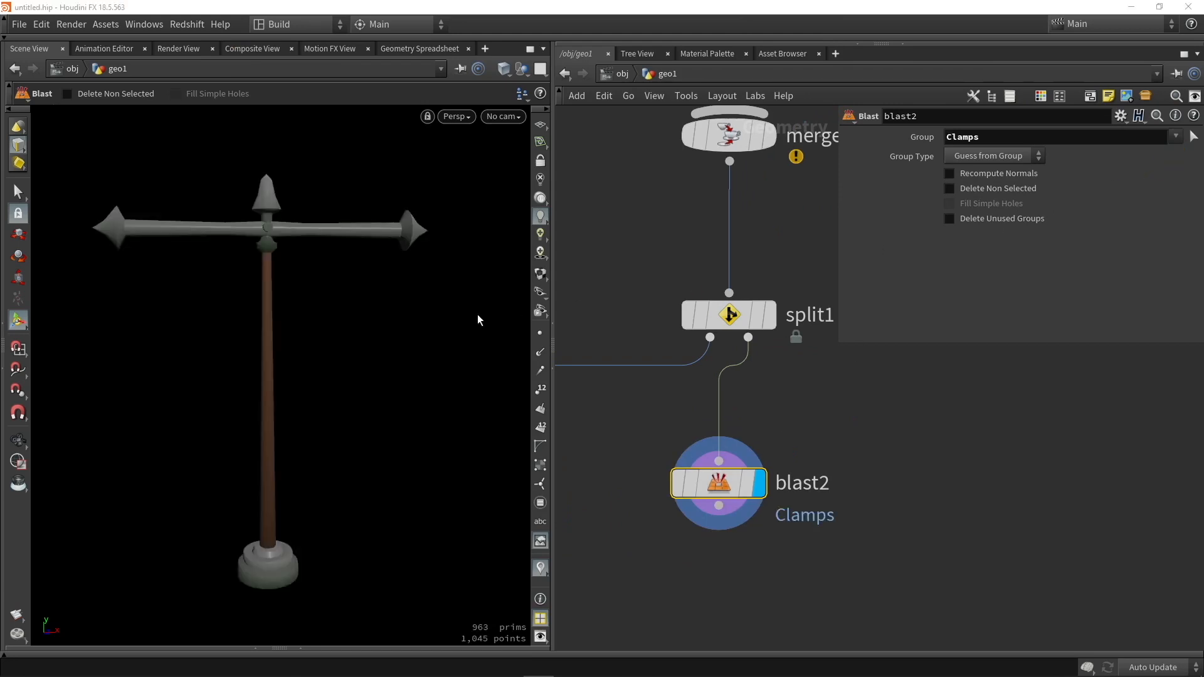
left_click(950, 189)
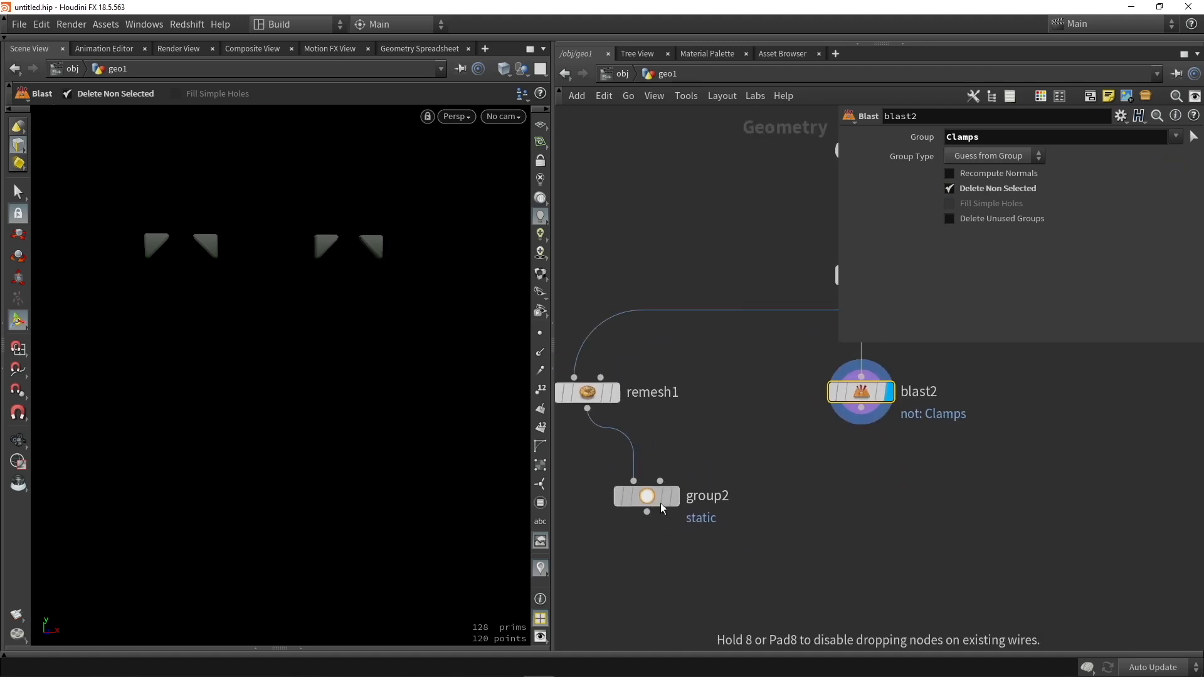
left_click(587, 391)
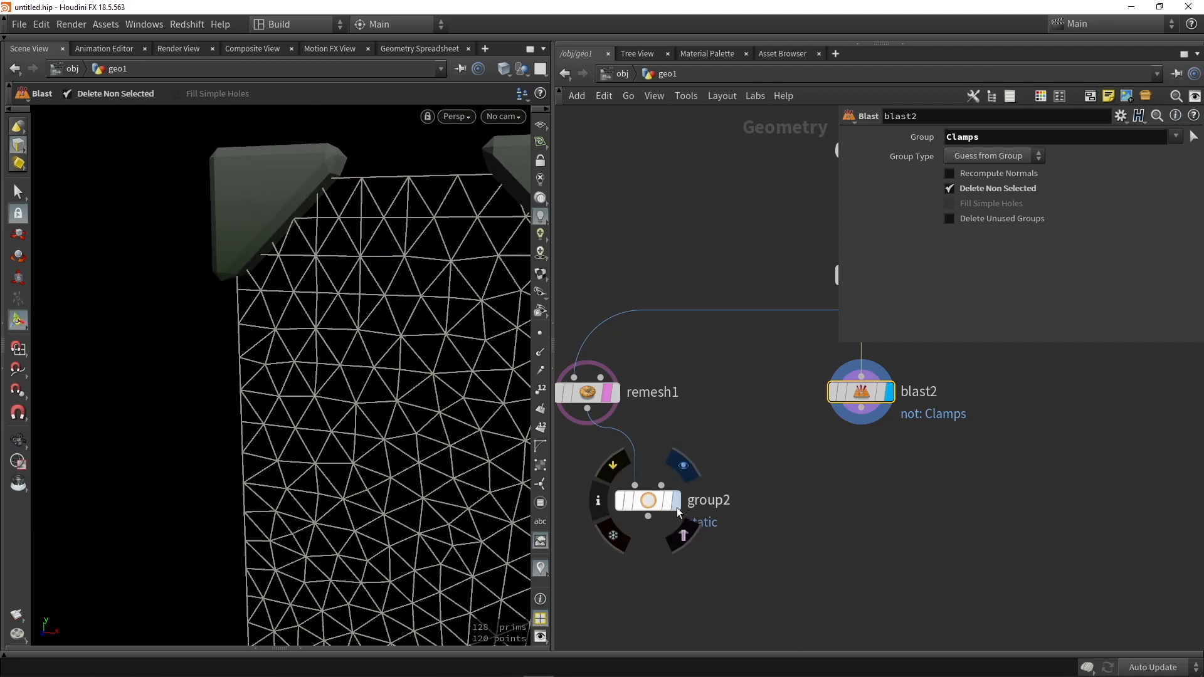
Step: Make the static group a Points group kept within a Bounding Object region near the clamps
left_click(648, 500)
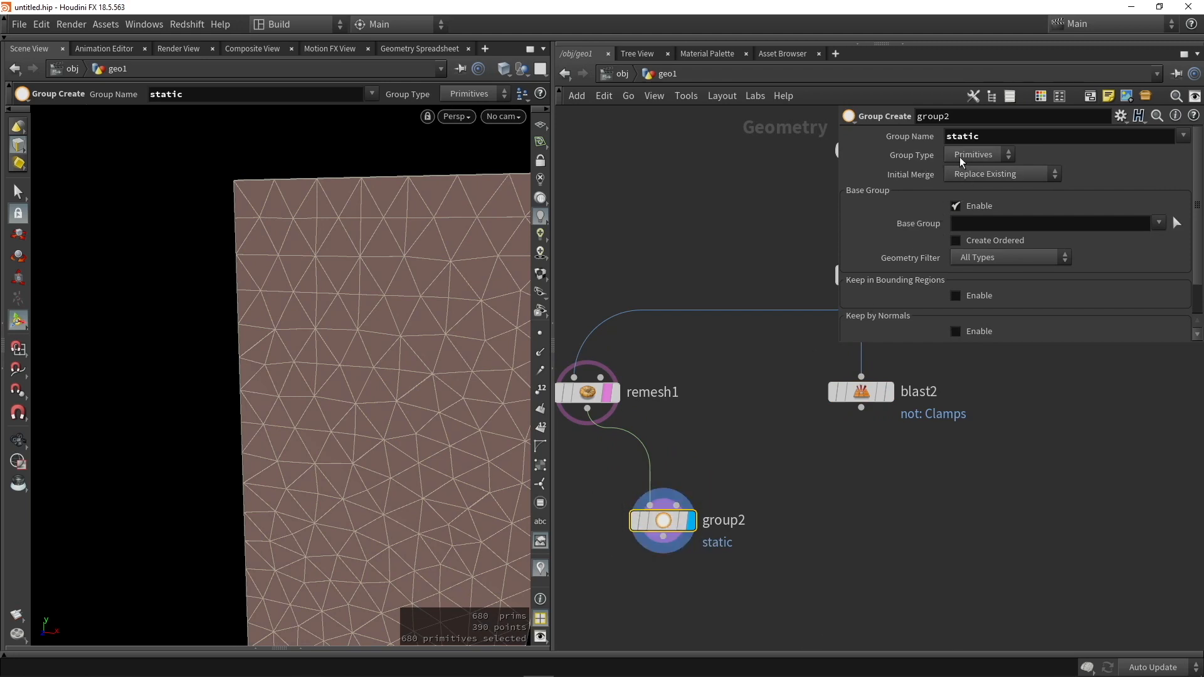
left_click(972, 154)
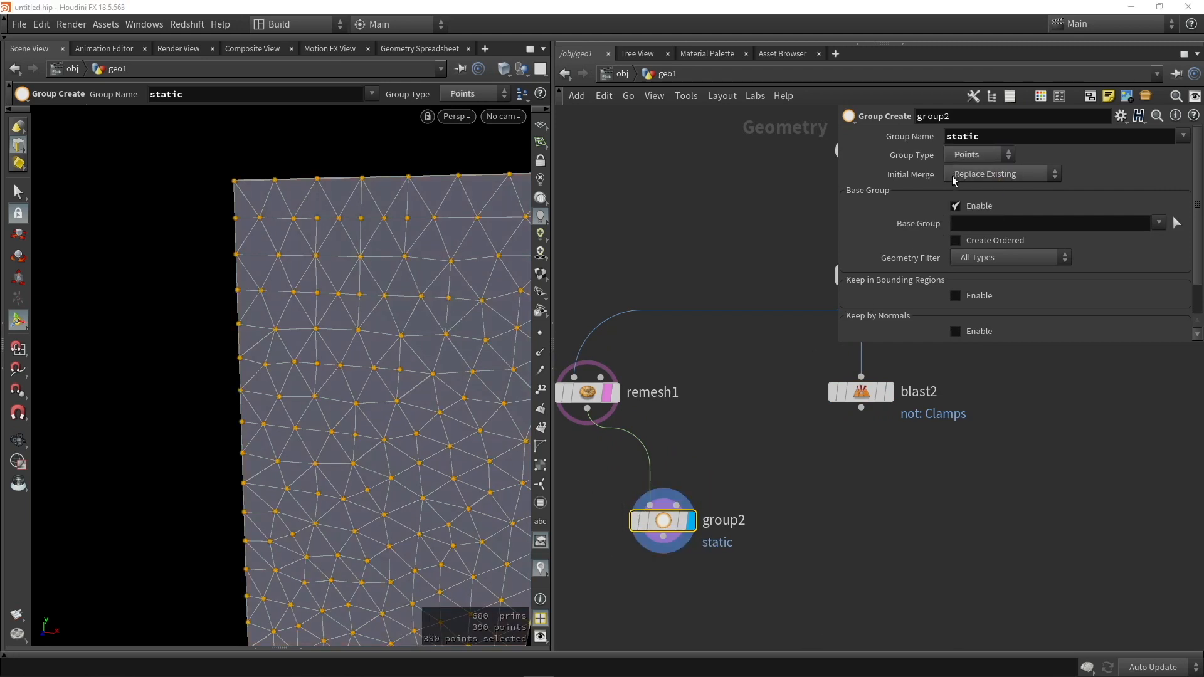
left_click(956, 206)
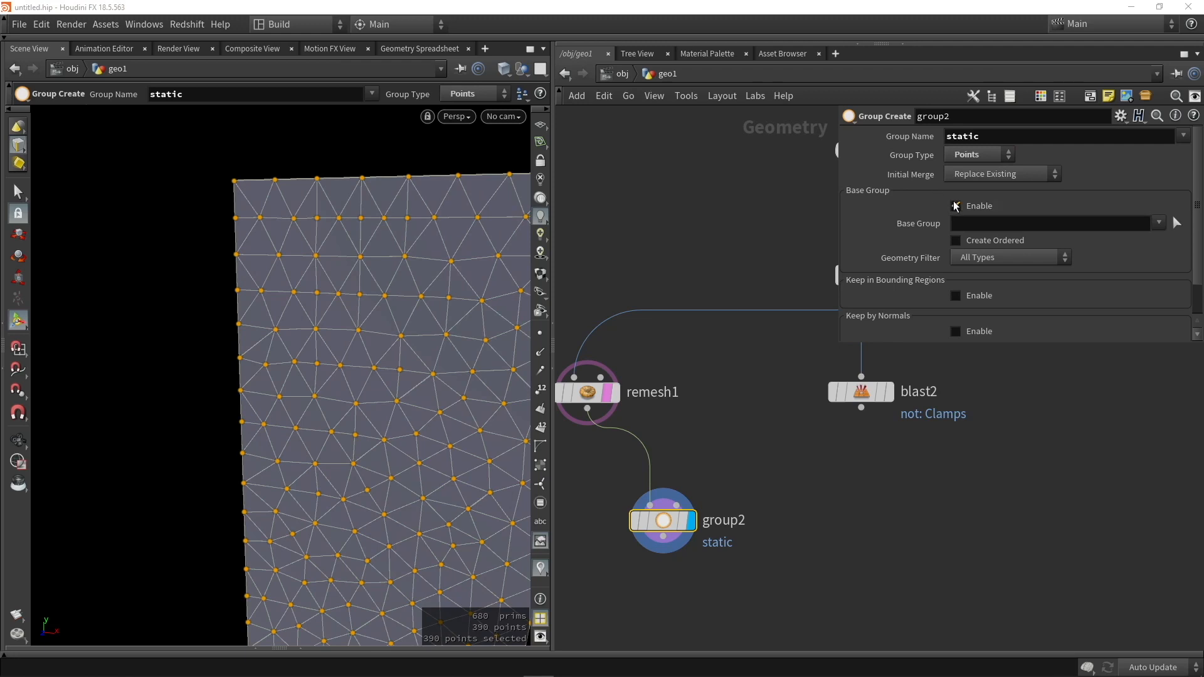
left_click(956, 205)
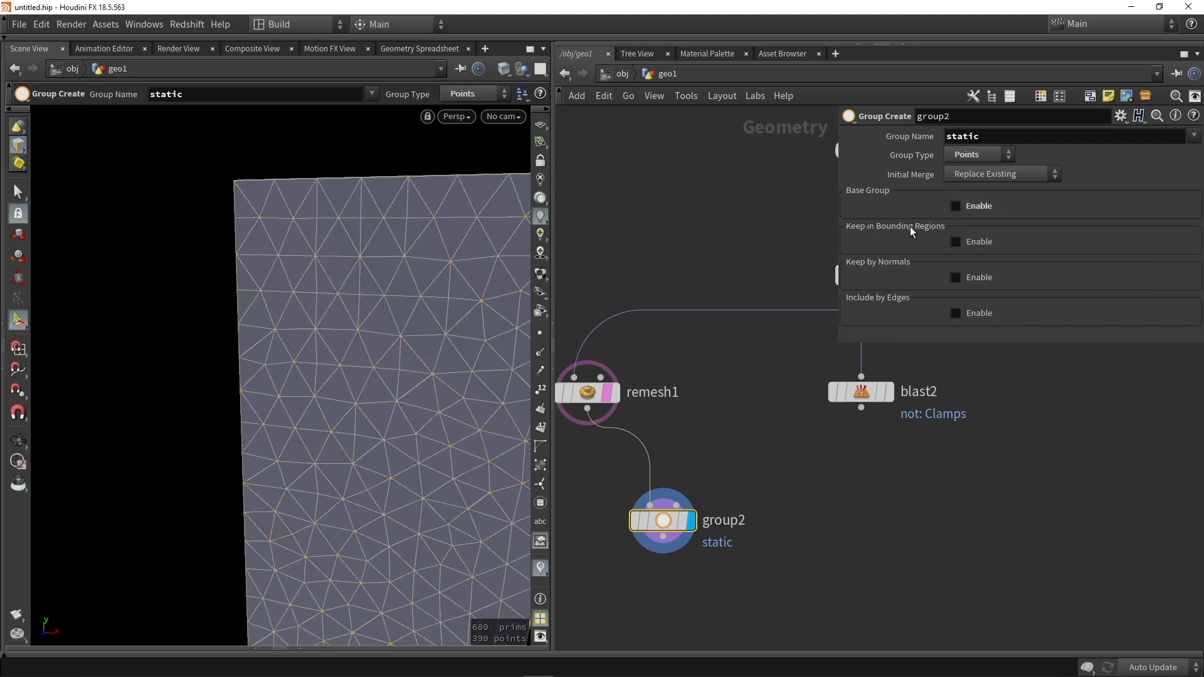
left_click(956, 240)
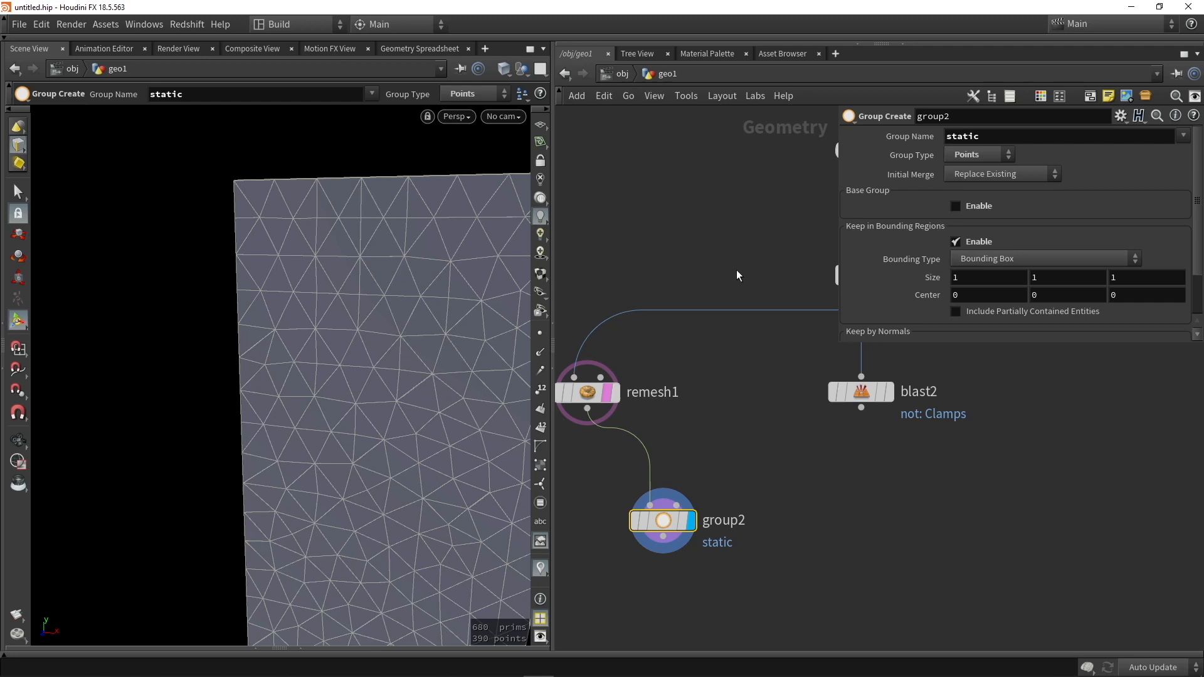
mouse_move(971, 264)
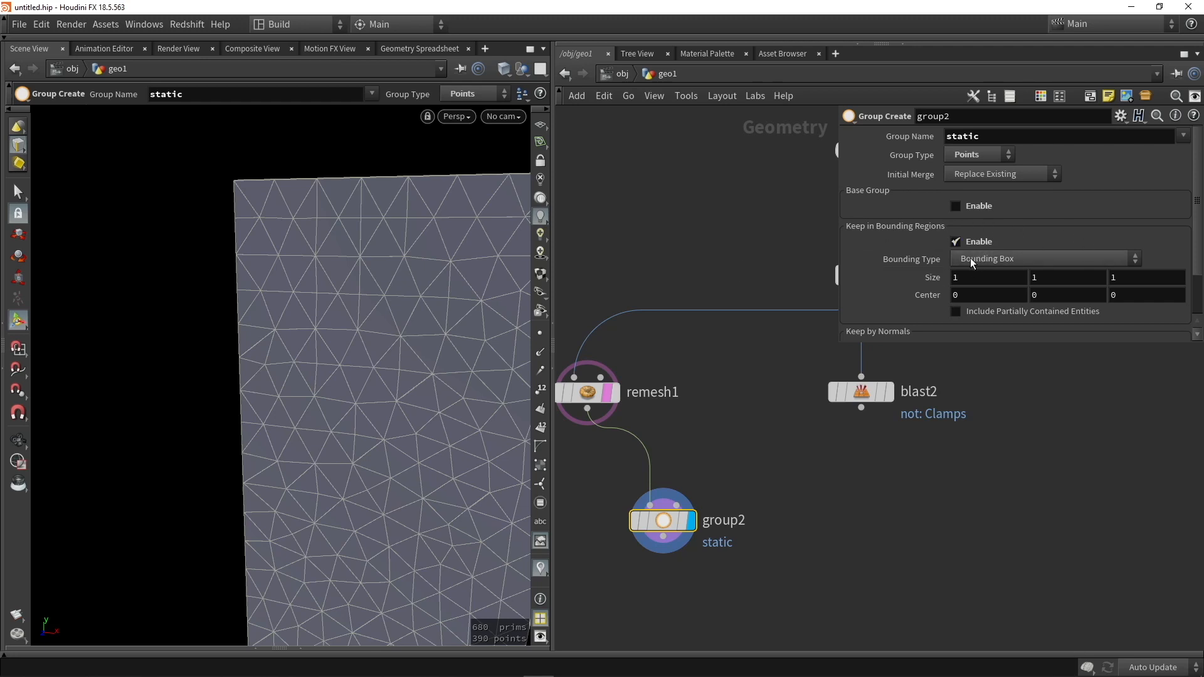
mouse_move(1014, 256)
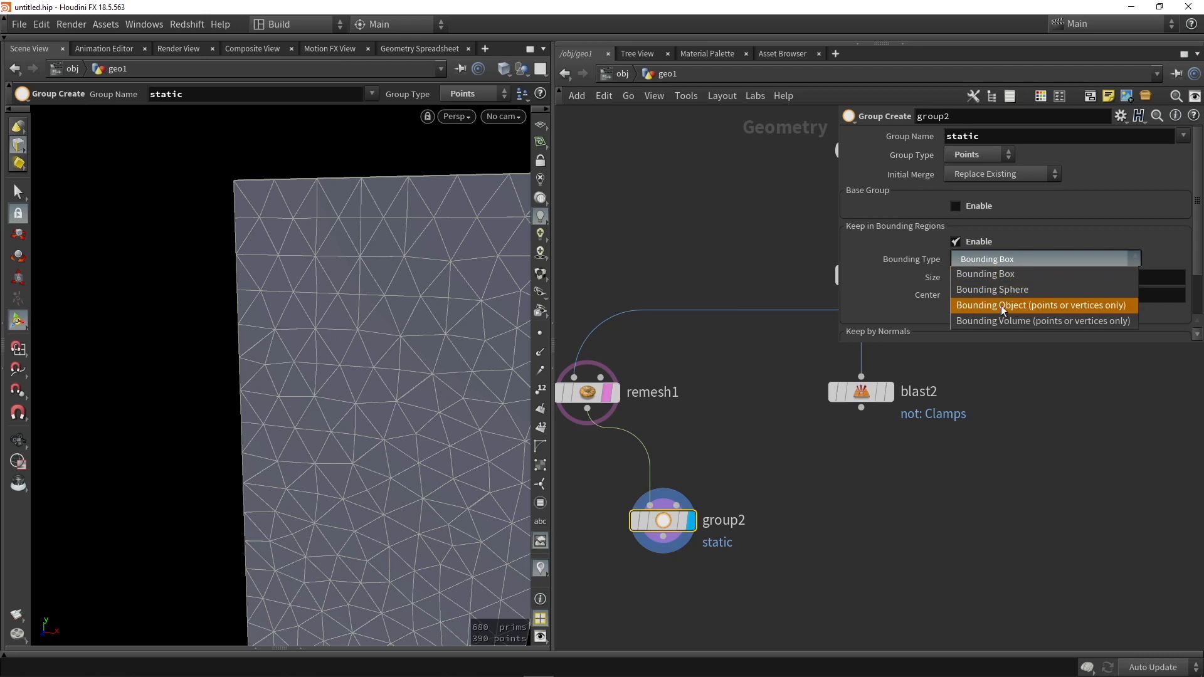
left_click(1041, 305)
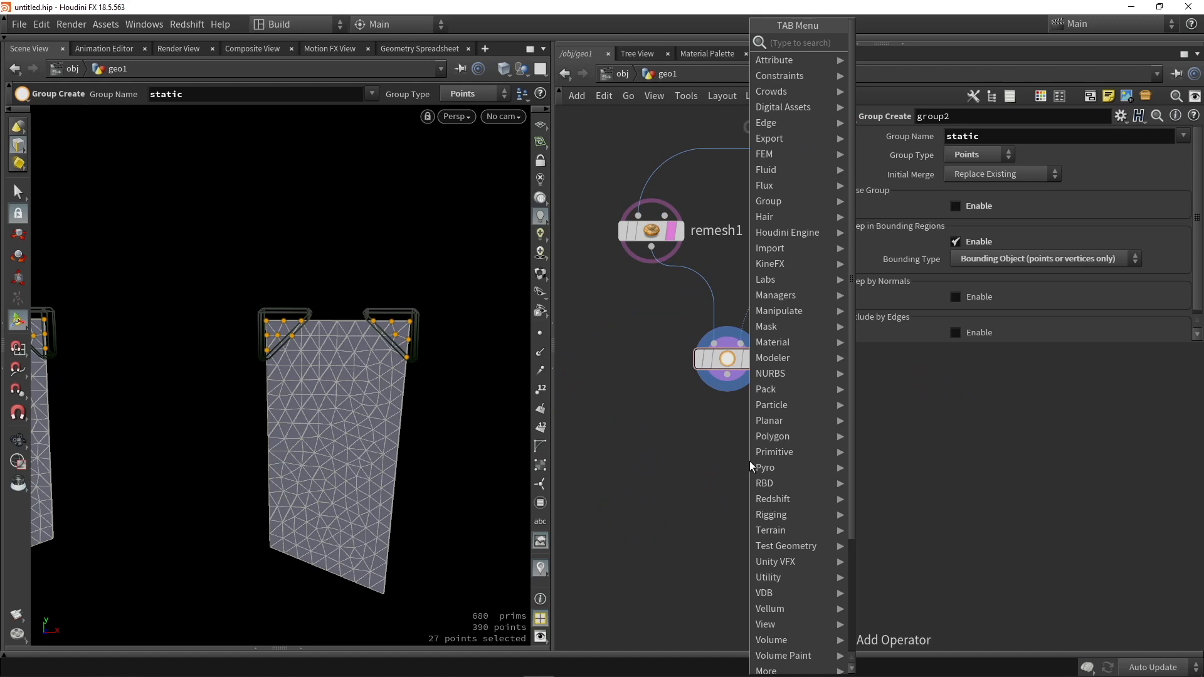
Step: Add a Vellum Constraints cloth node under the static group with Pin Points set to 'static'
type("vell")
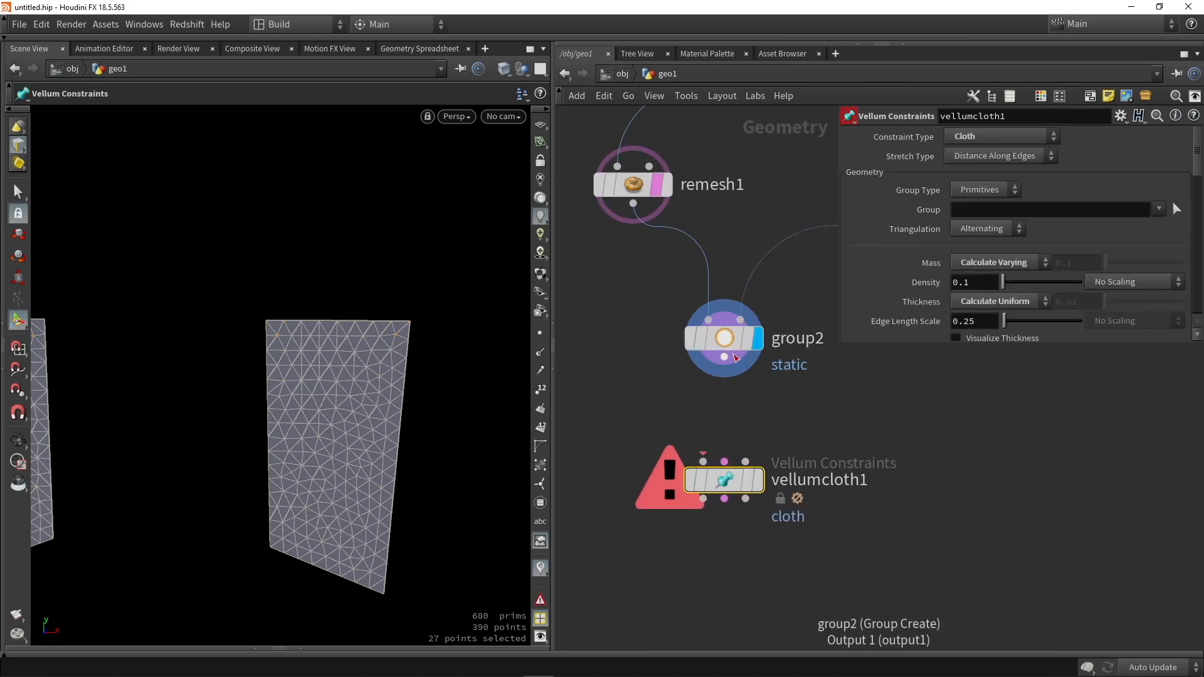
left_click(724, 479)
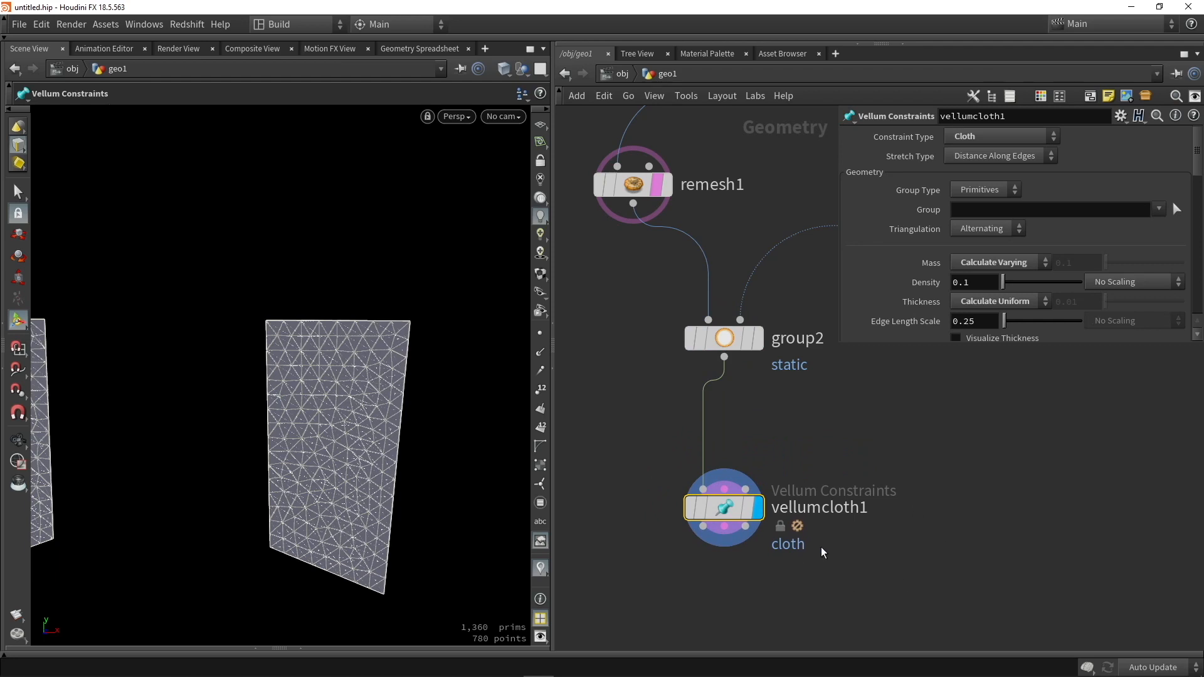
mouse_move(901, 222)
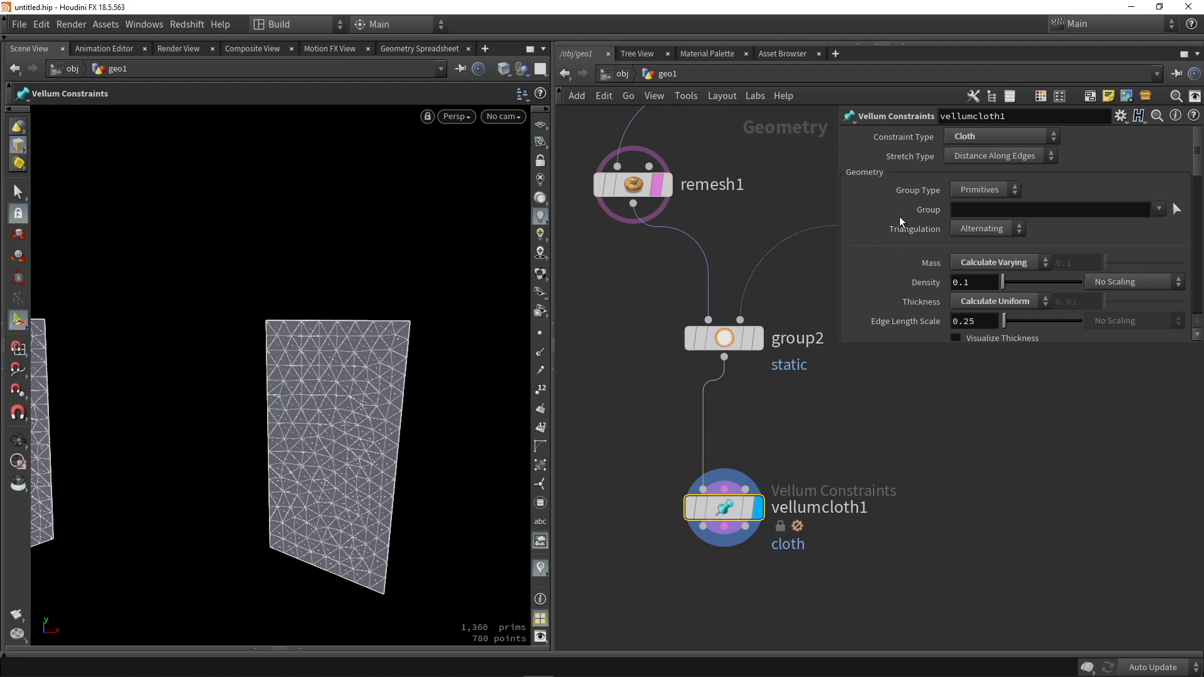
left_click(999, 135)
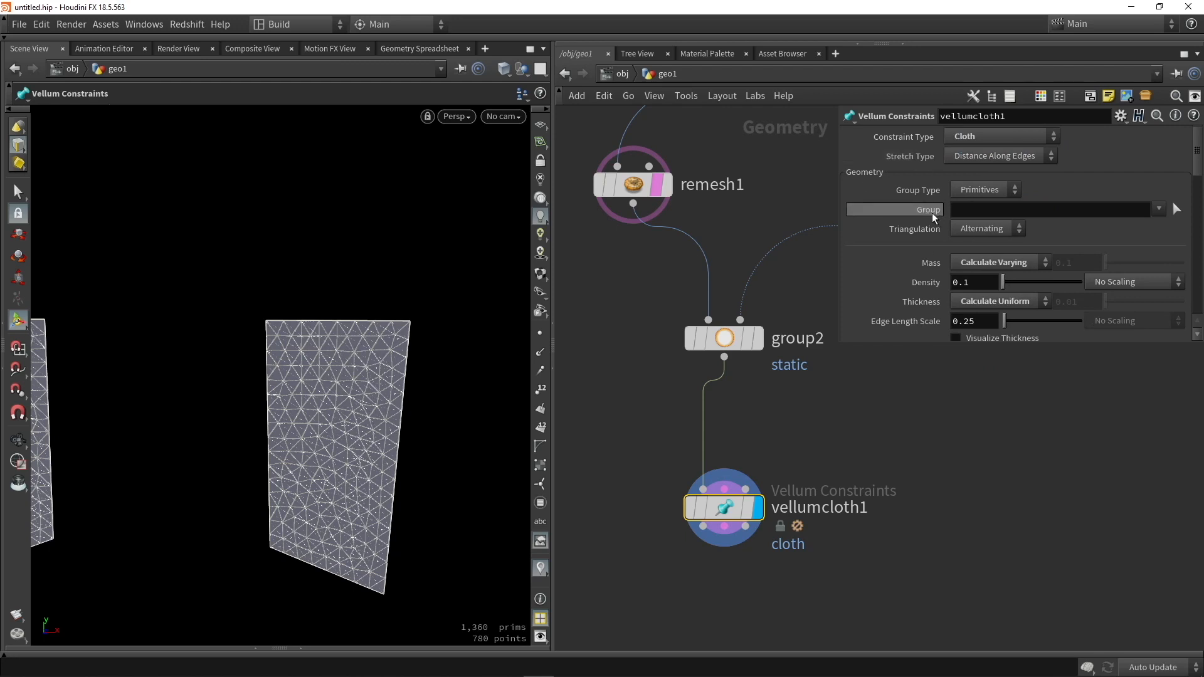
scroll("down", 3)
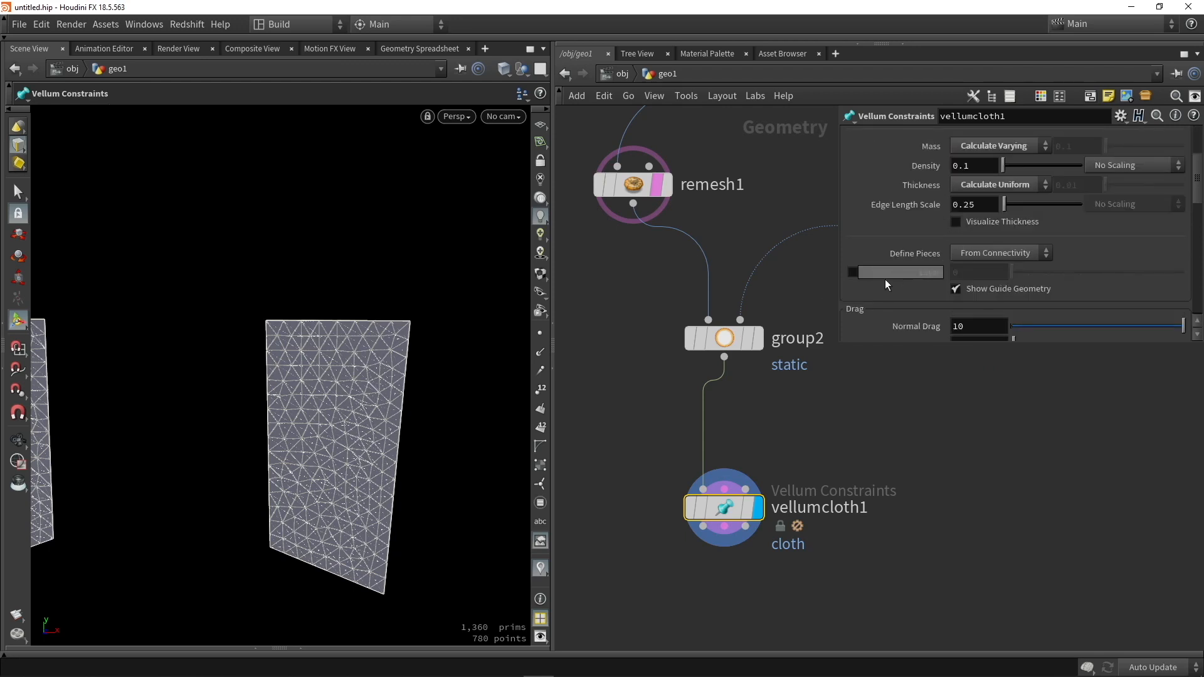
scroll("down", 3)
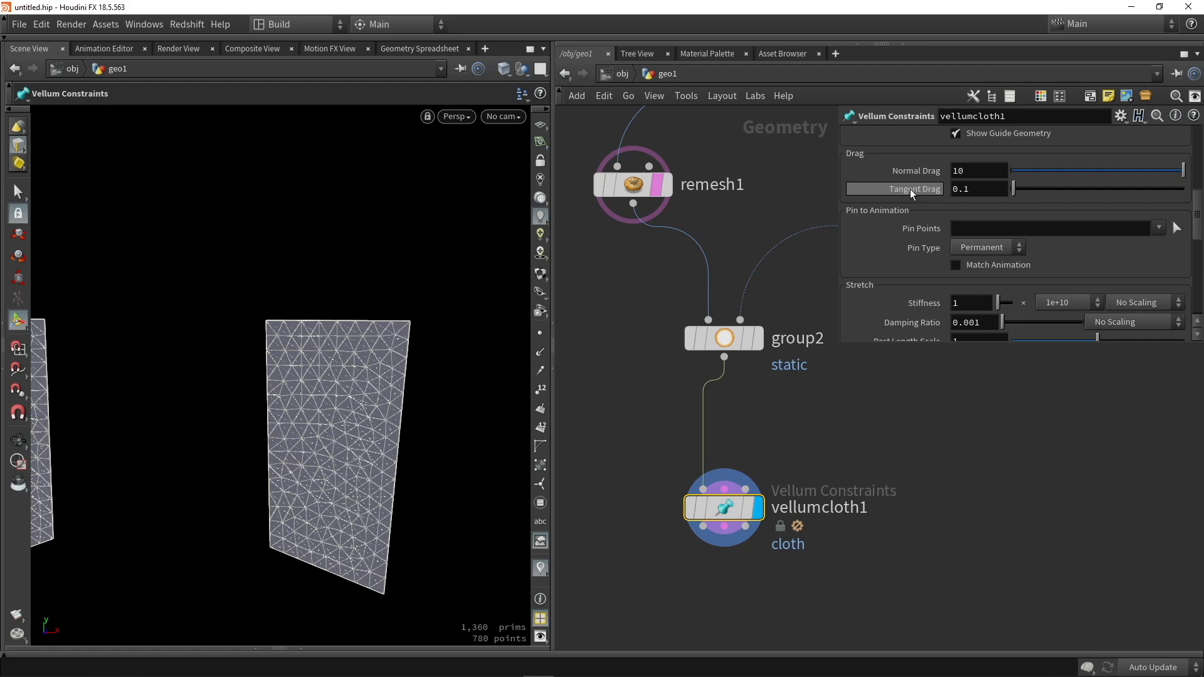
mouse_move(988, 227)
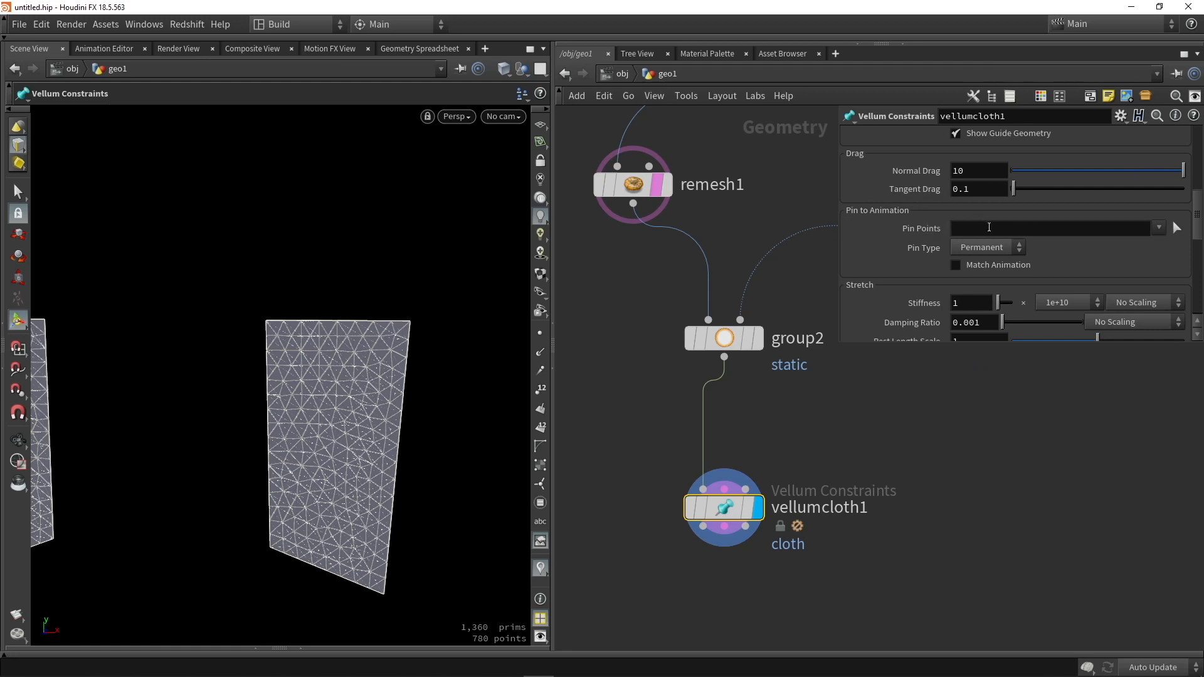
type("static")
type("solver")
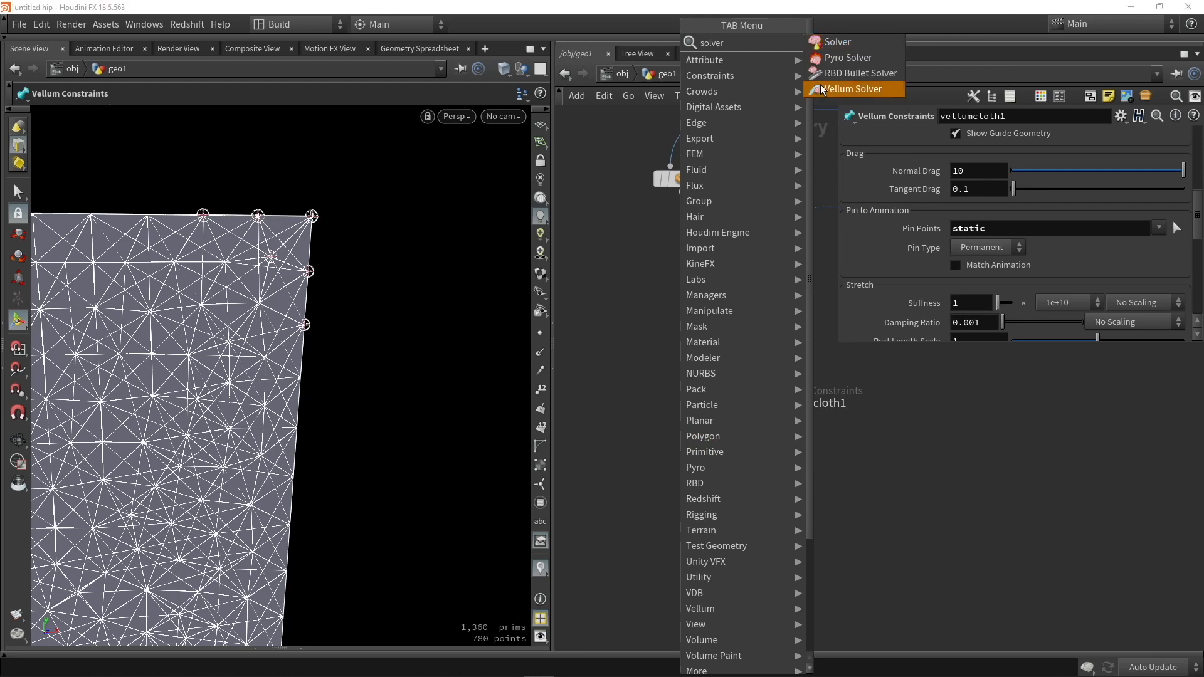
Step: Add a Vellum Solver below vellumcloth1 and play the flag simulation briefly
left_click(849, 88)
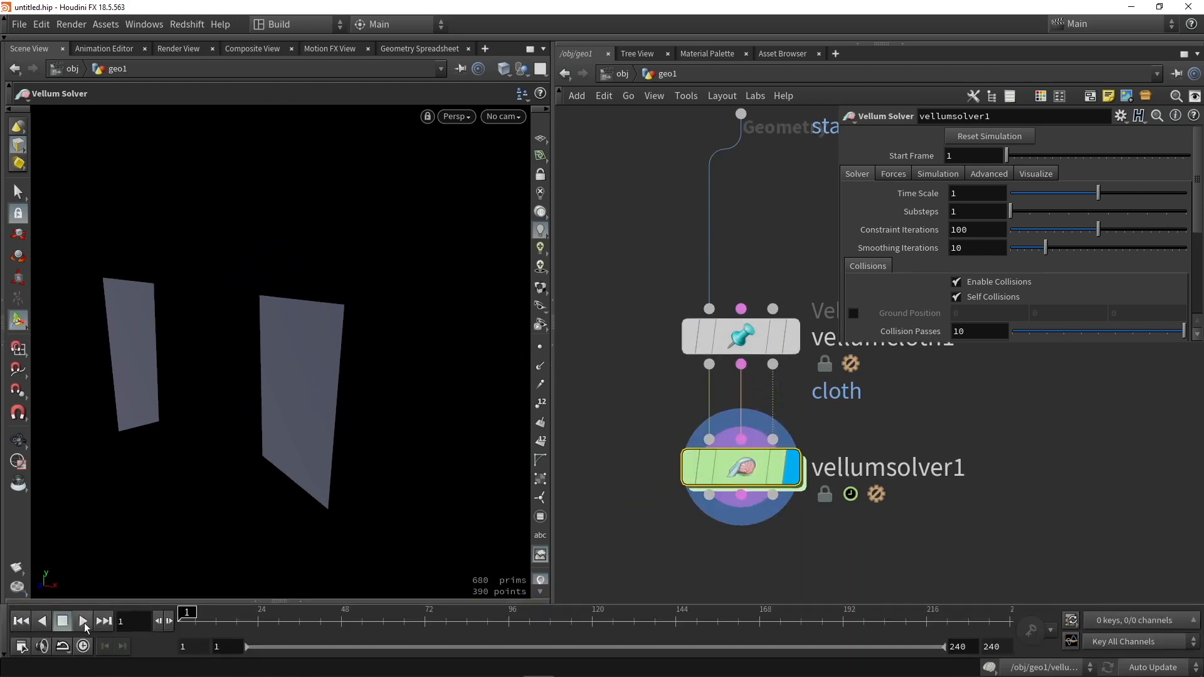
left_click(81, 621)
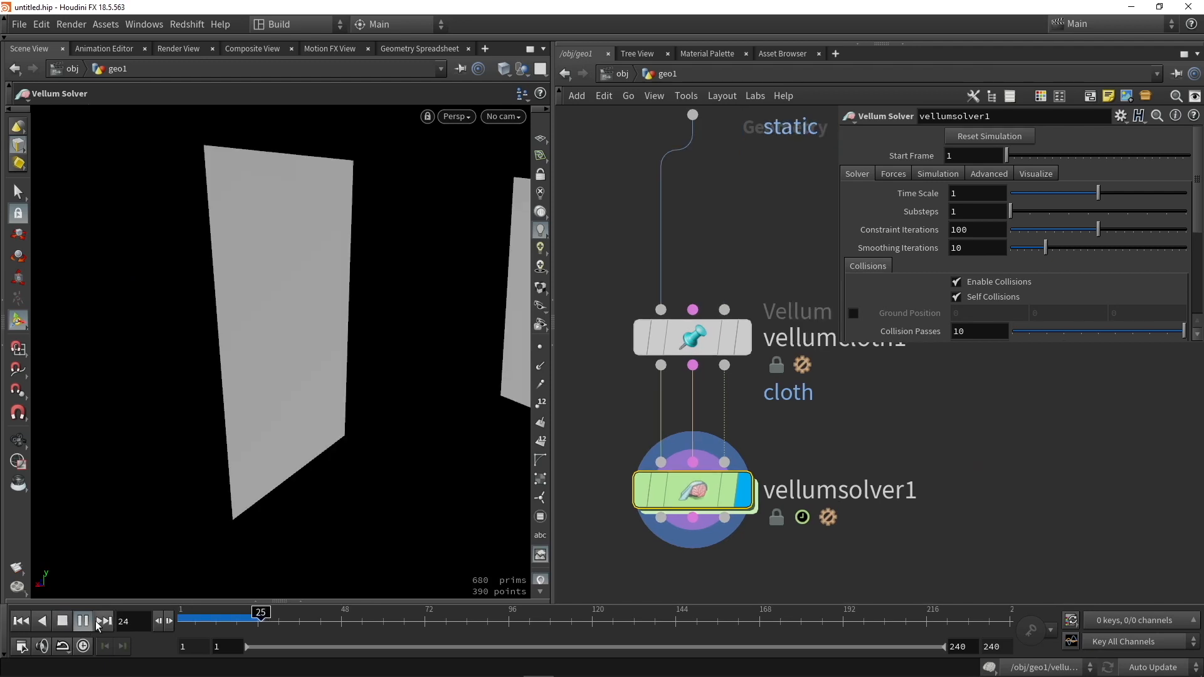
left_click(83, 620)
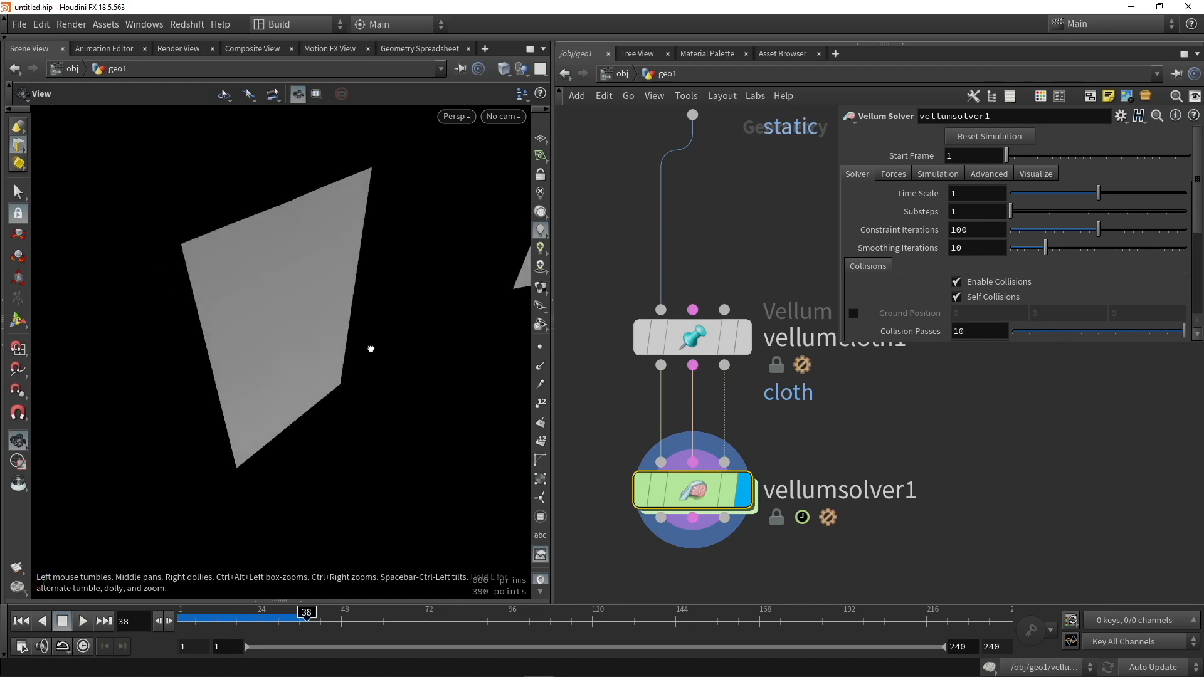
Step: Set vellumcloth1's Stretch Rest Length Scale to 1.2 and play the simulation
left_click(692, 336)
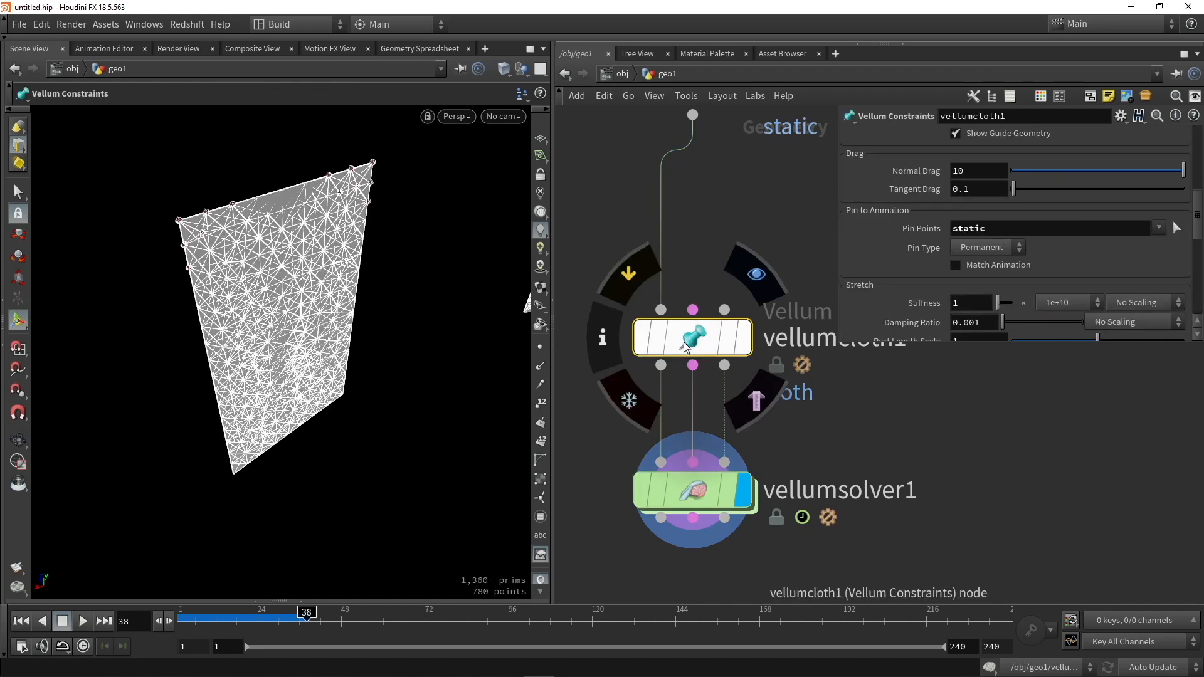
scroll("down", 3)
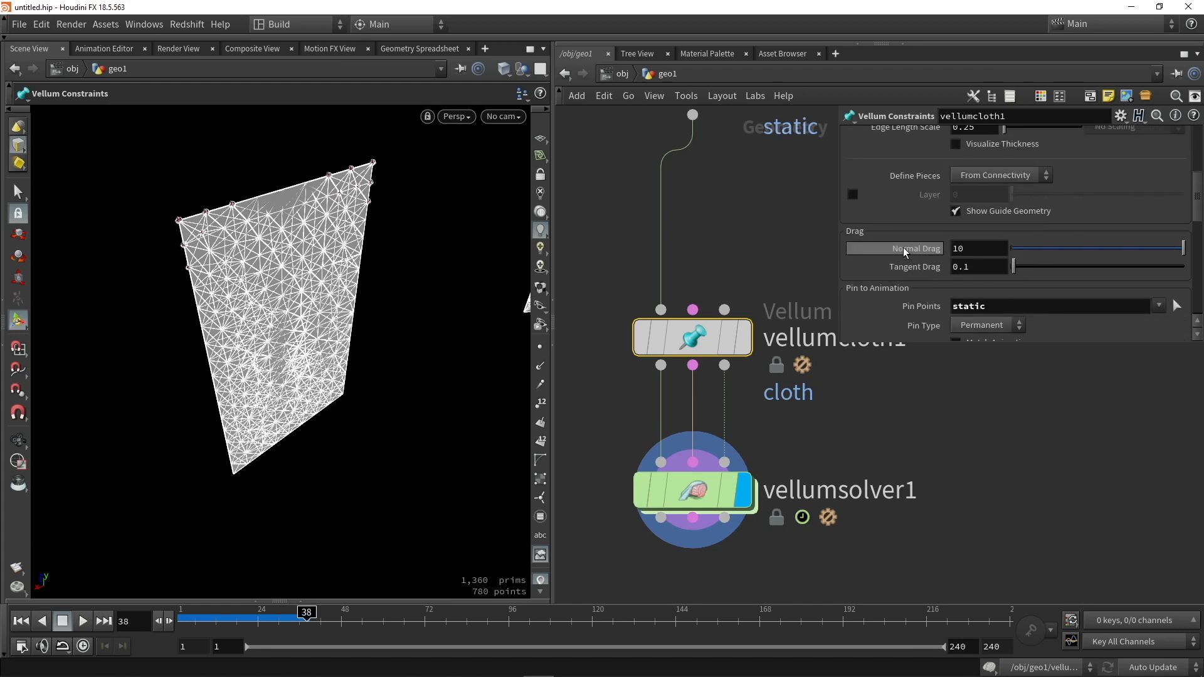
scroll("up", 3)
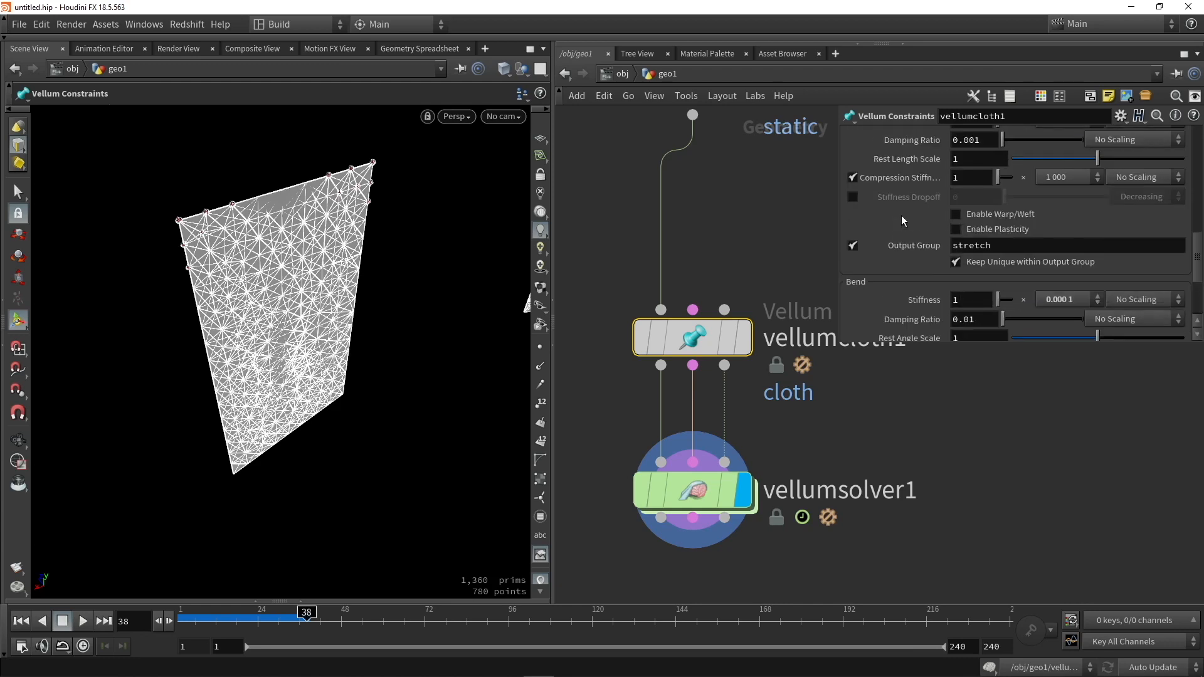
scroll("up", 3)
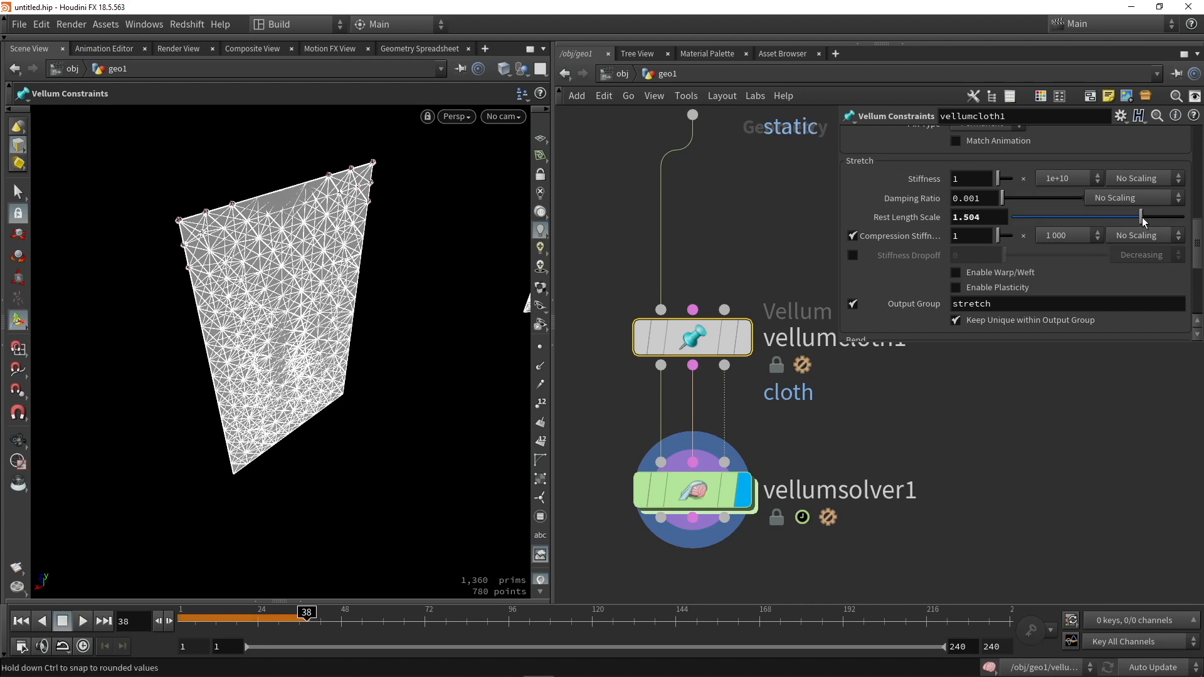
left_click(692, 491)
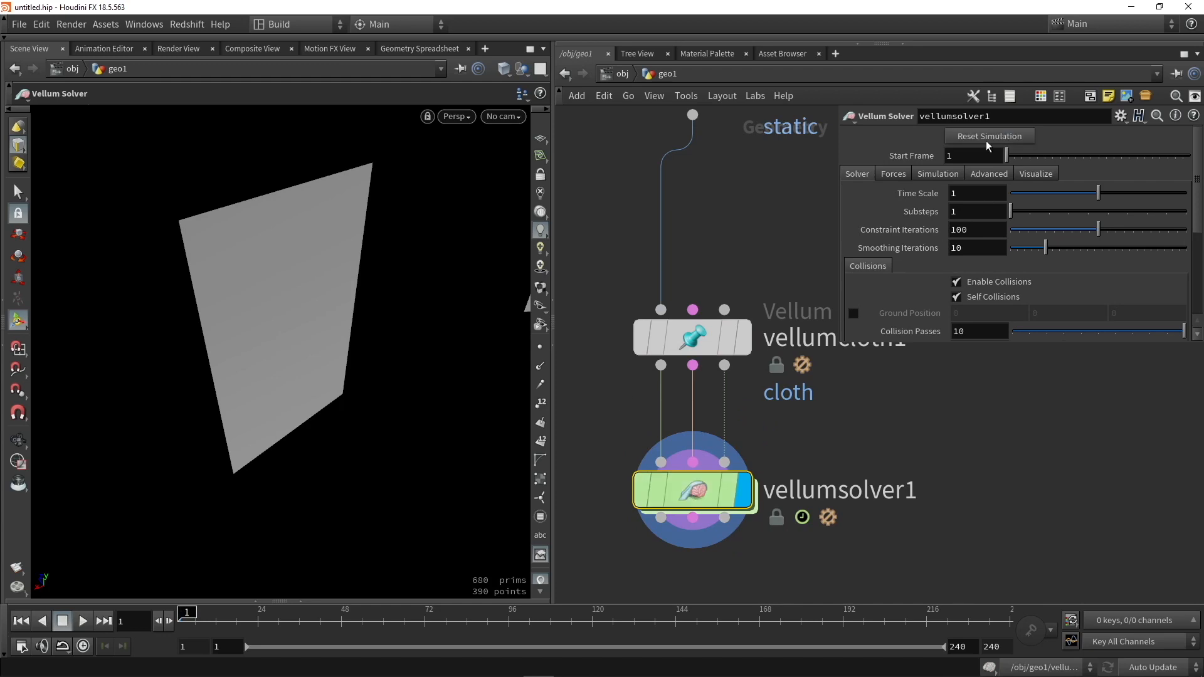
left_click(82, 620)
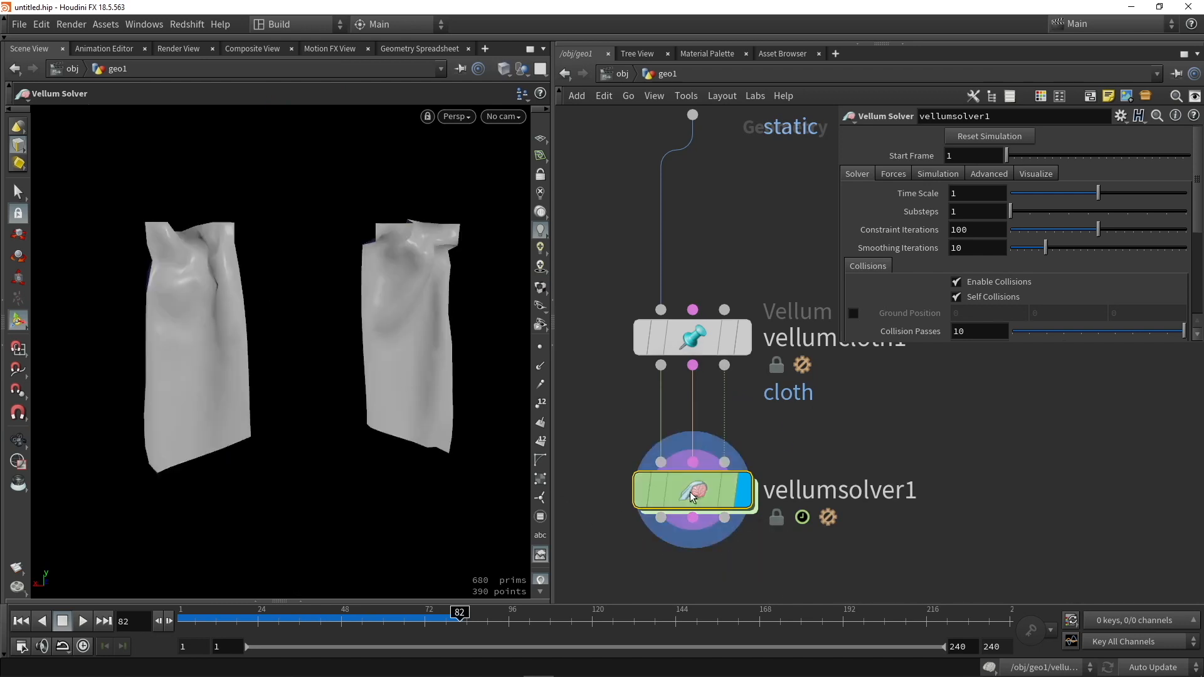
Step: Rewind and re-simulate the flags to see the looser, sagging fabric
left_click(691, 337)
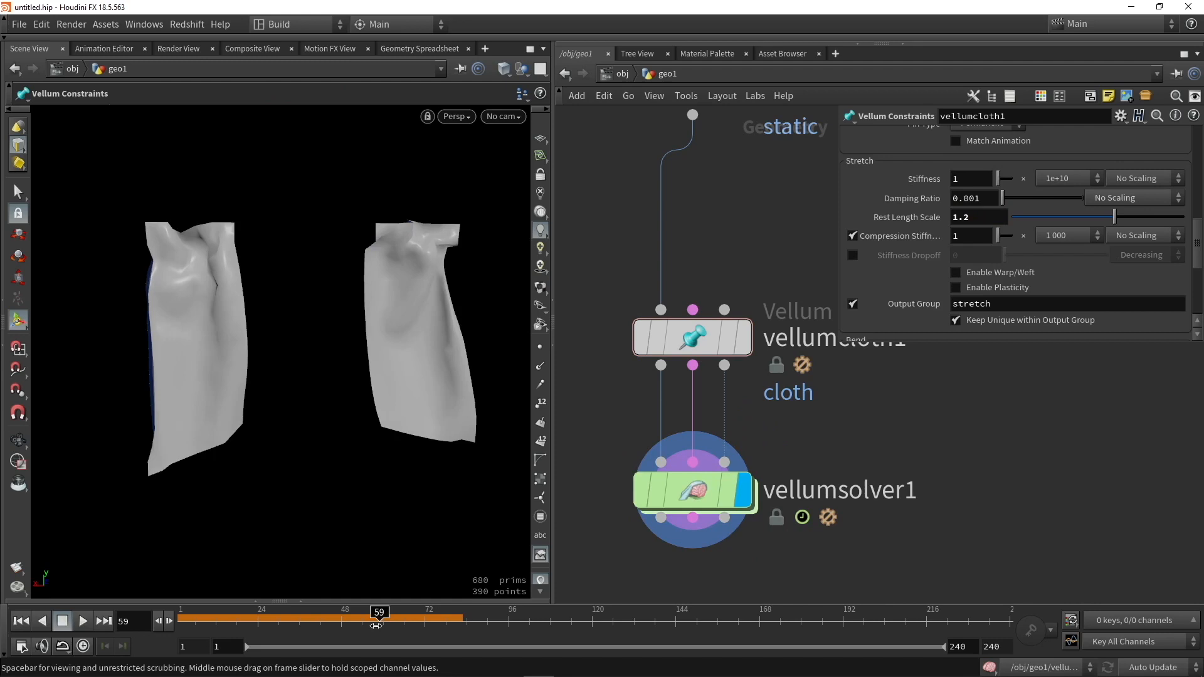
left_click(81, 621)
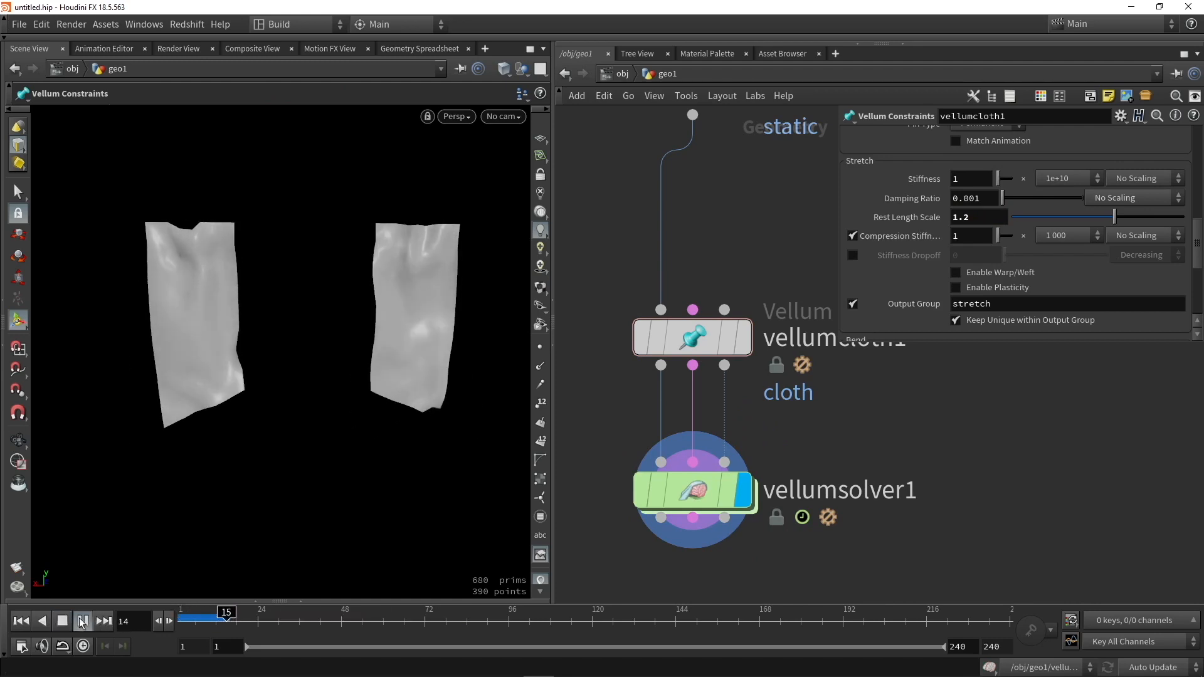
left_click(82, 620)
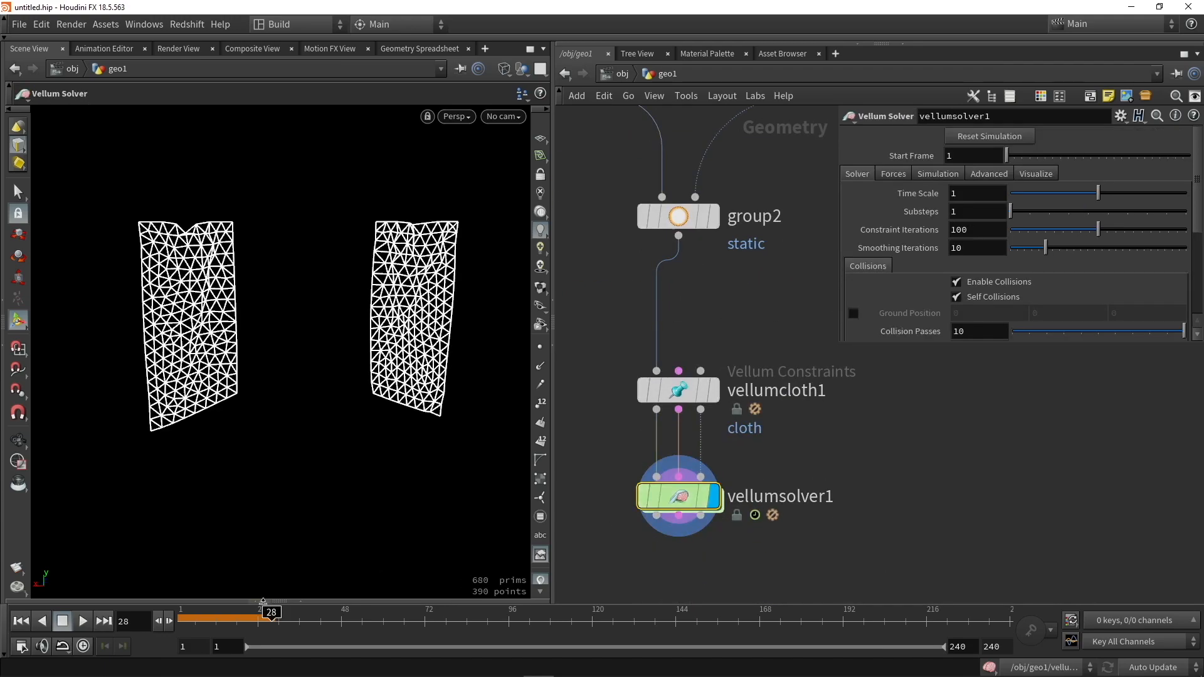
Step: Replay and stop the simulation on the 1,374-primitive mesh, then inspect group2's static corner points
left_click(81, 621)
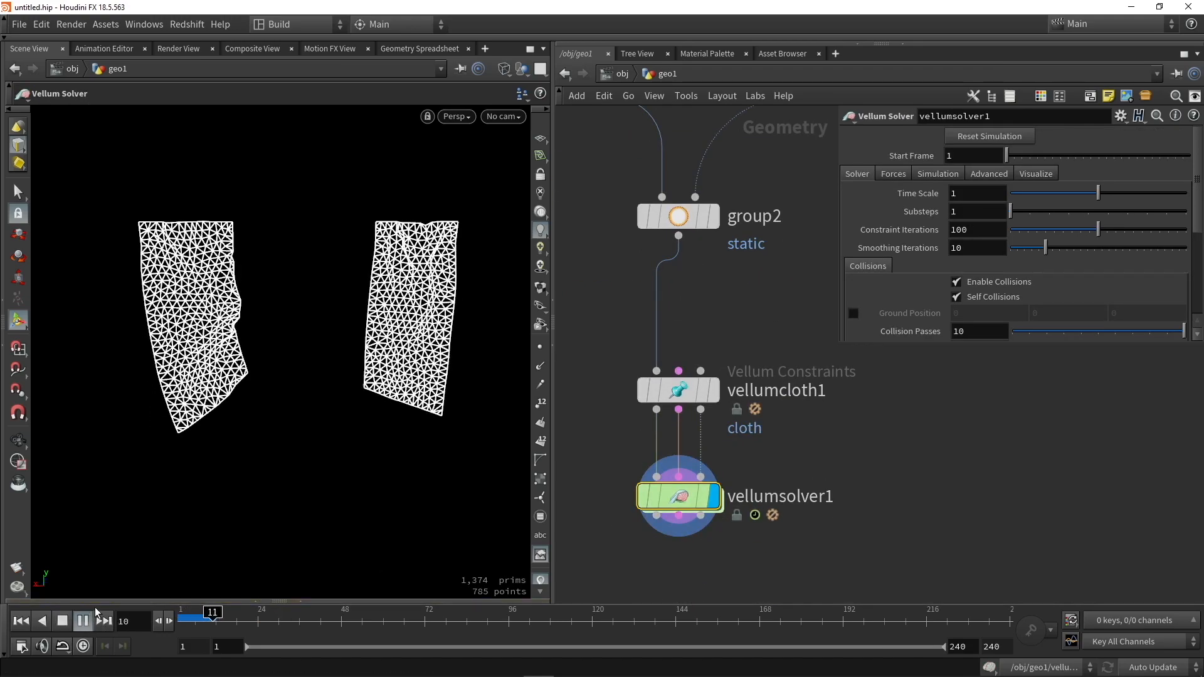
left_click(81, 621)
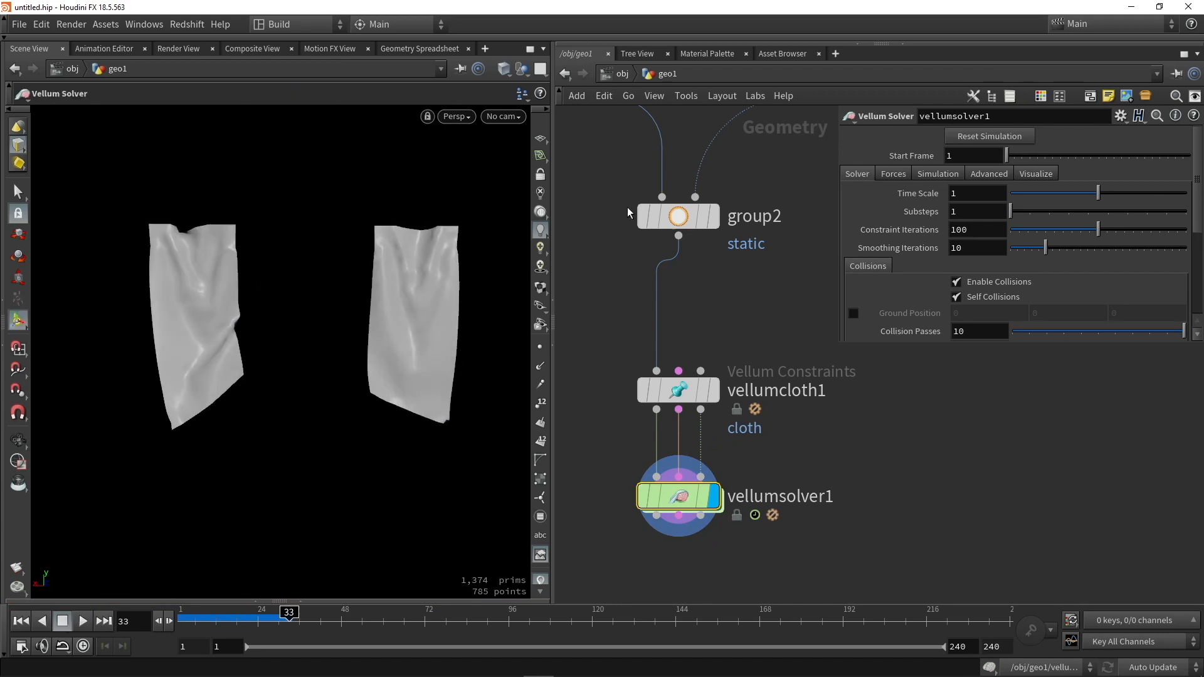
left_click(677, 215)
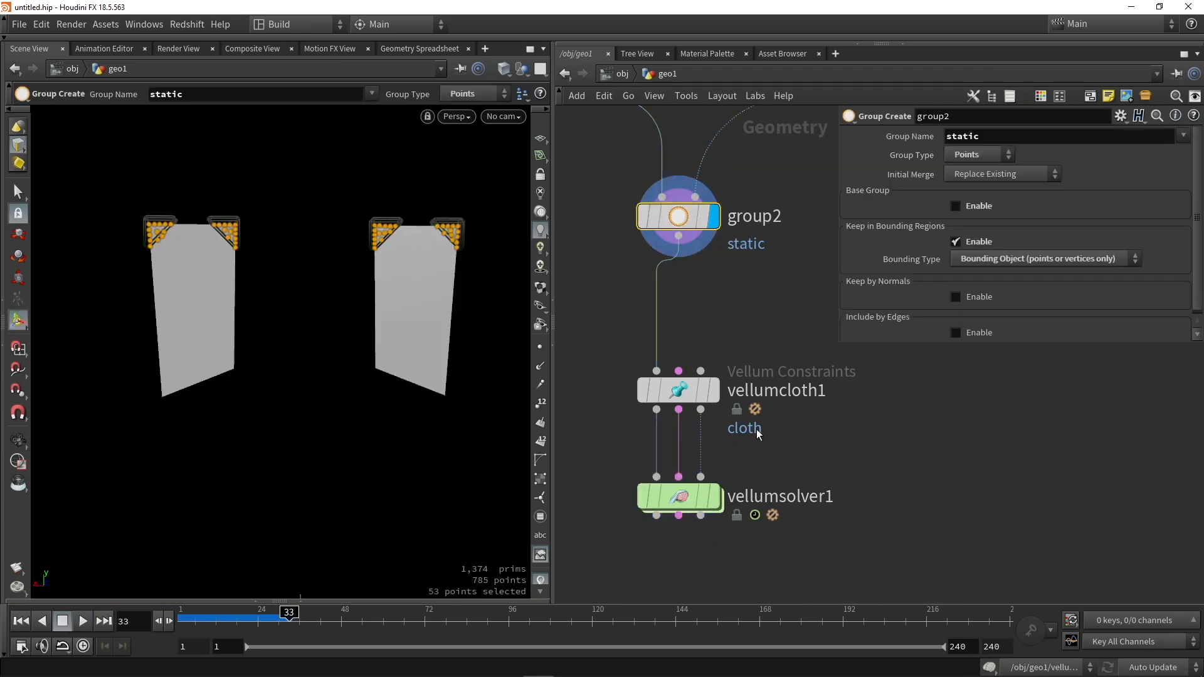
left_click(679, 497)
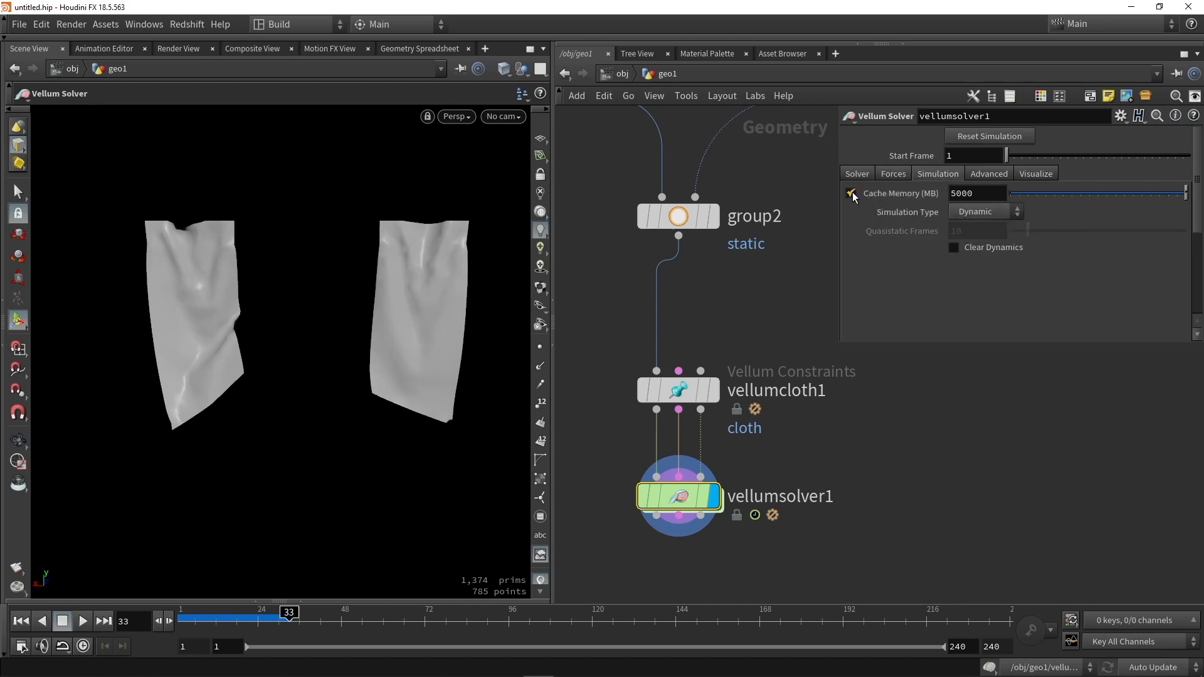
Step: Toggle Cache Memory and Clear Dynamics and pick a Simulation Type on vellumsolver1
left_click(850, 193)
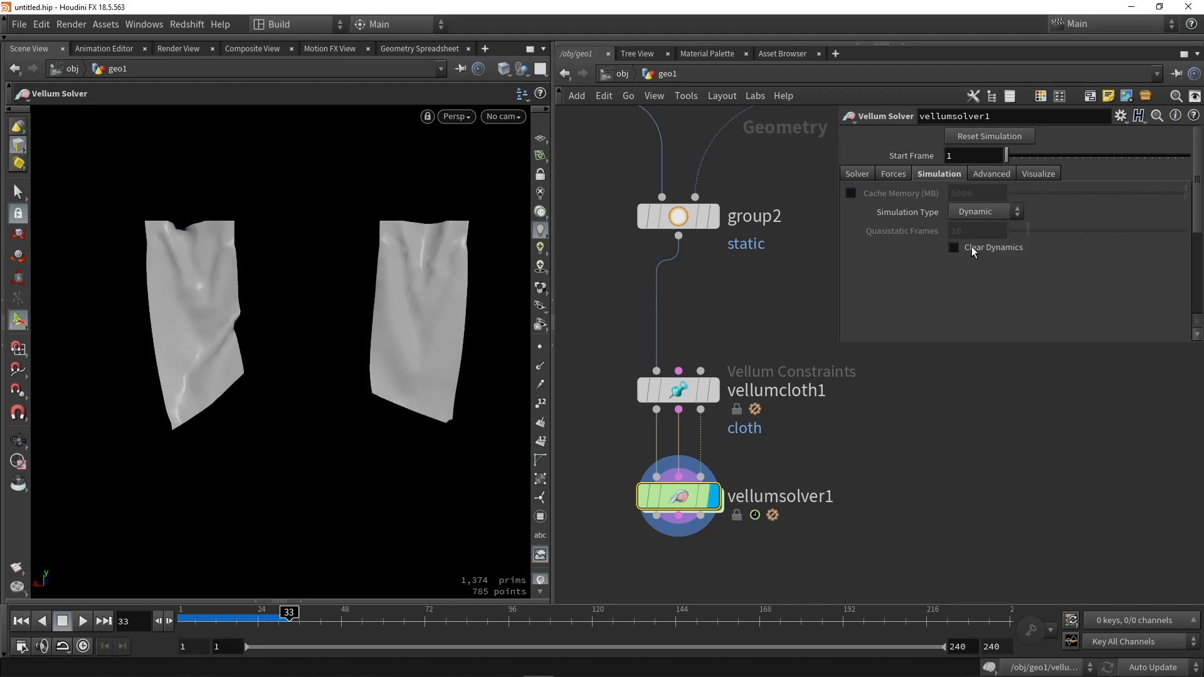
left_click(953, 247)
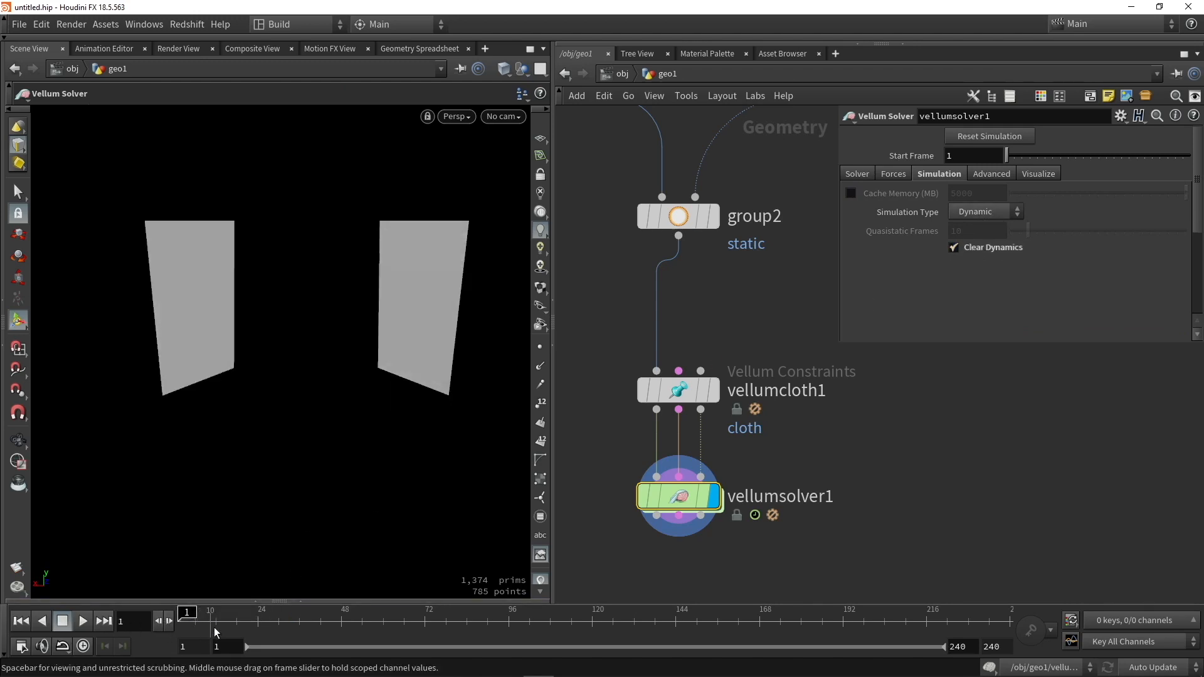
left_click(985, 211)
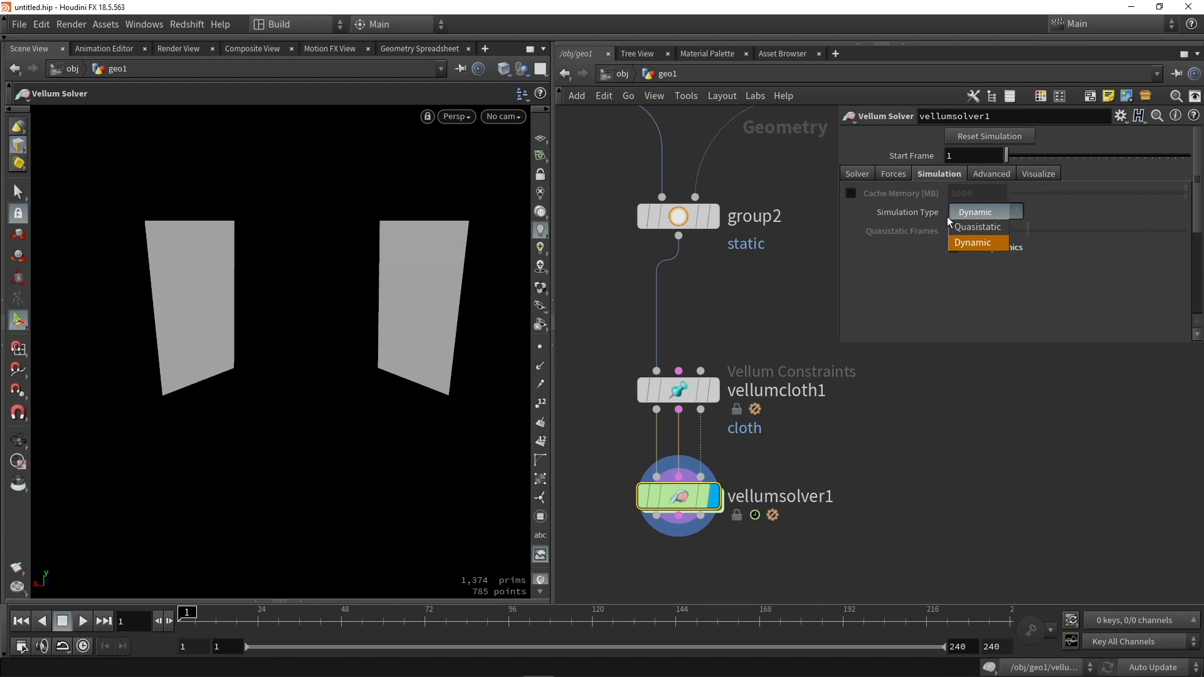
left_click(977, 227)
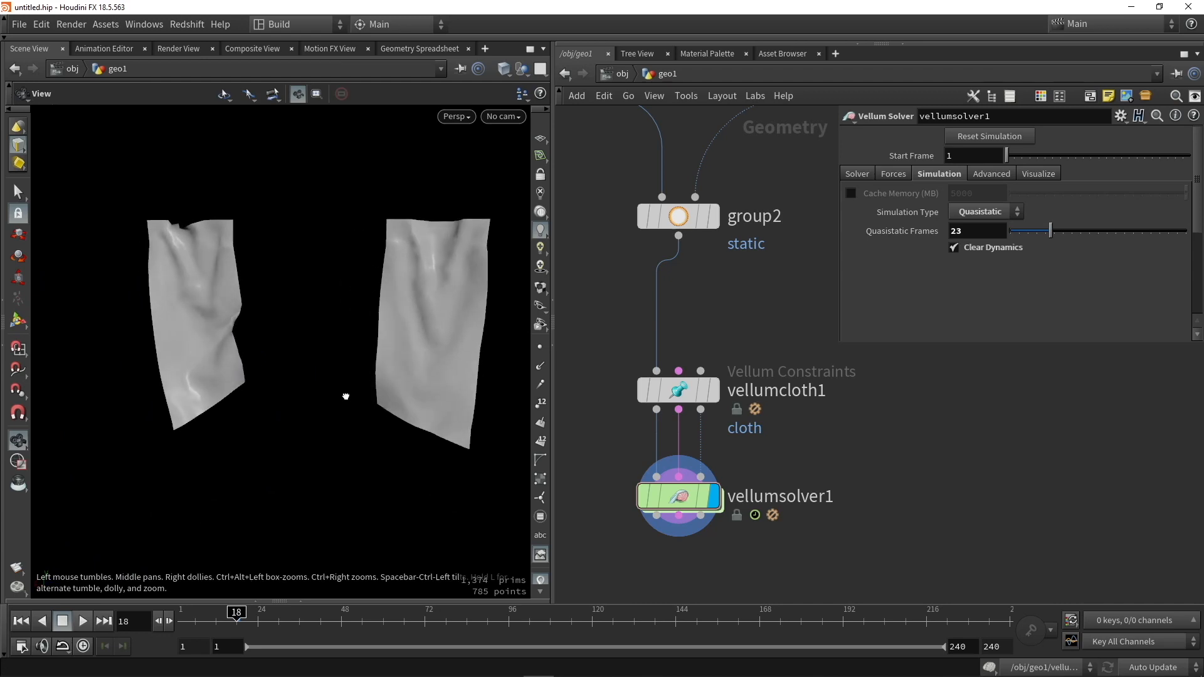
Step: After checking the cloth constraints, set Simulation Type to Dynamic with Clear Dynamics off and 5000 MB caching on
left_click(678, 390)
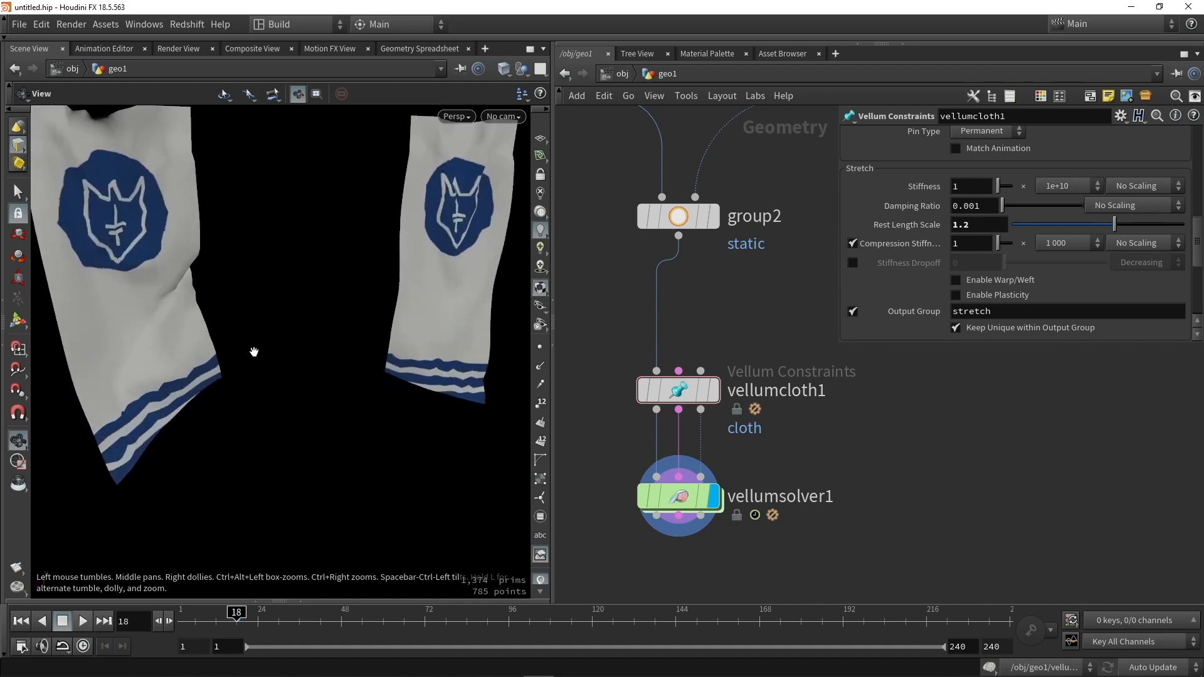
left_click(677, 496)
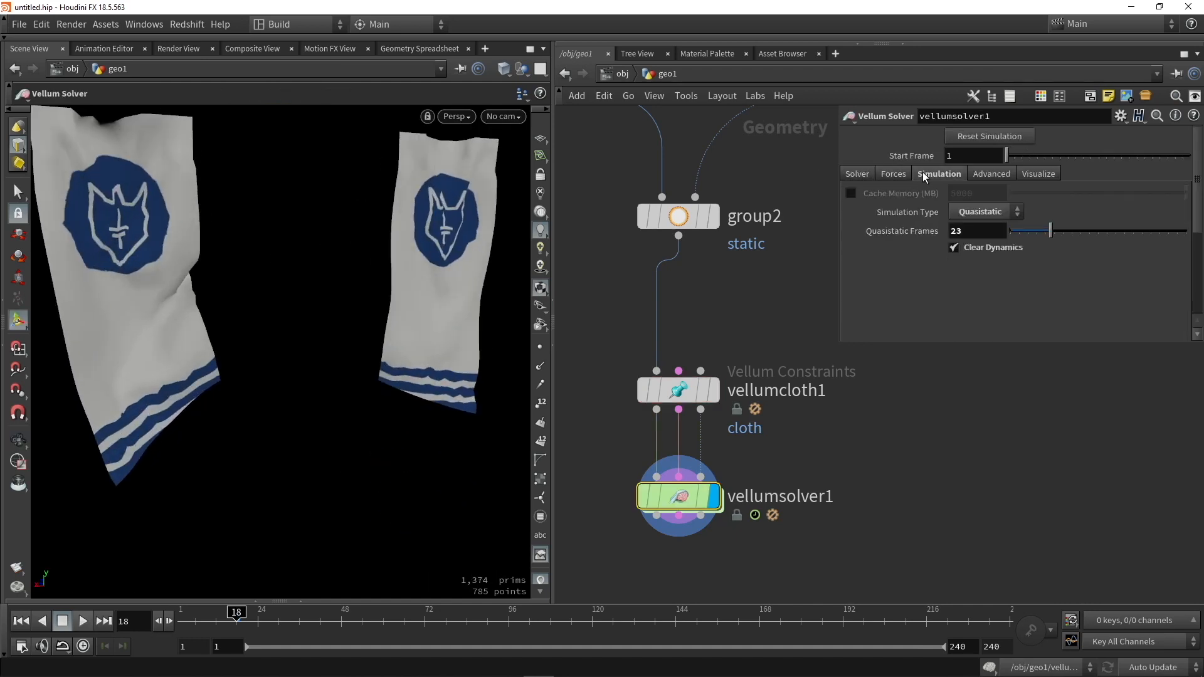
left_click(986, 211)
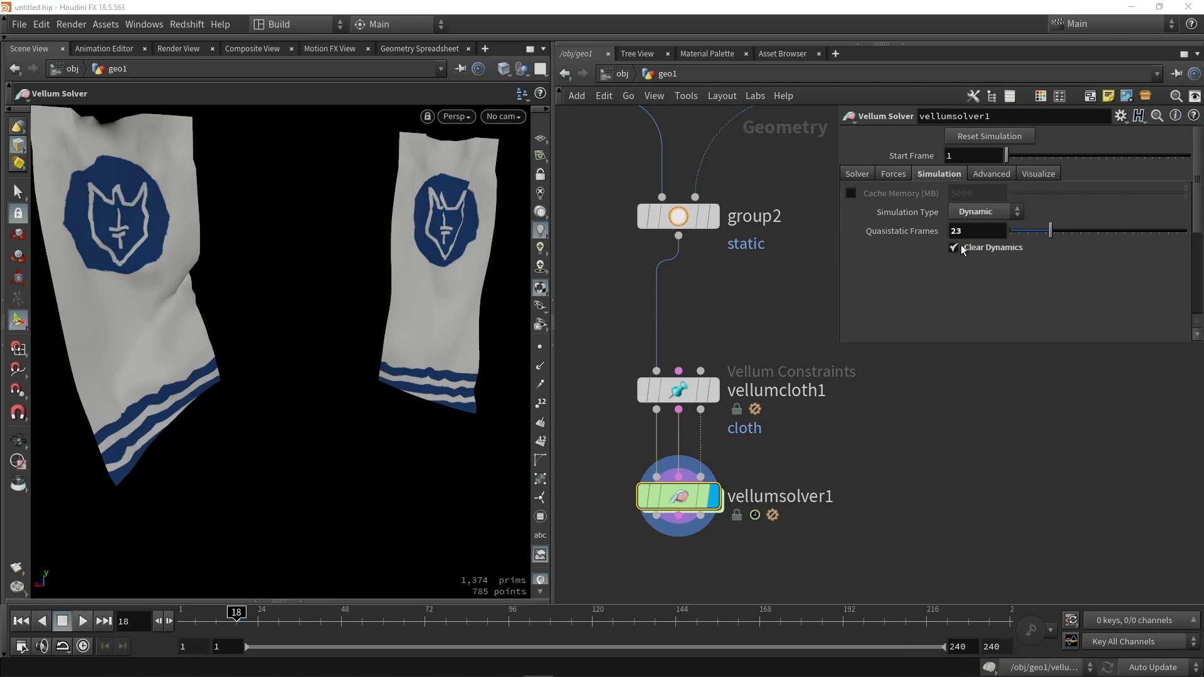
left_click(851, 193)
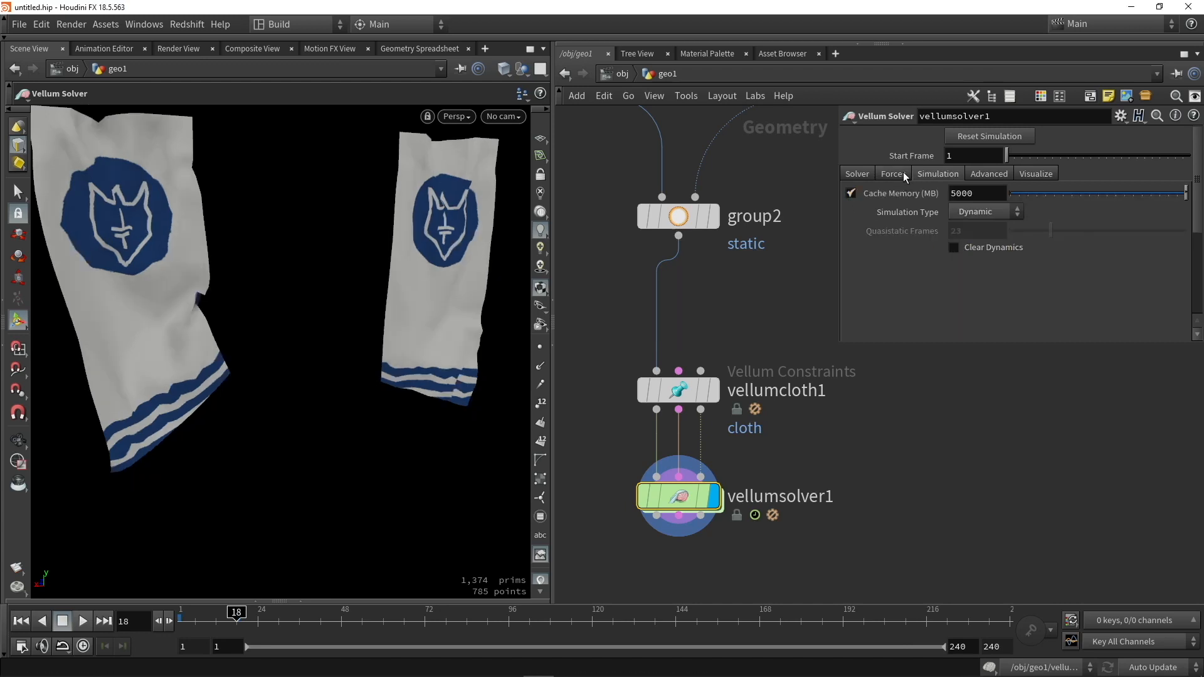
Step: Preview the dynamic simulation, then switch off Wind on vellumsolver1's Forces settings
left_click(892, 173)
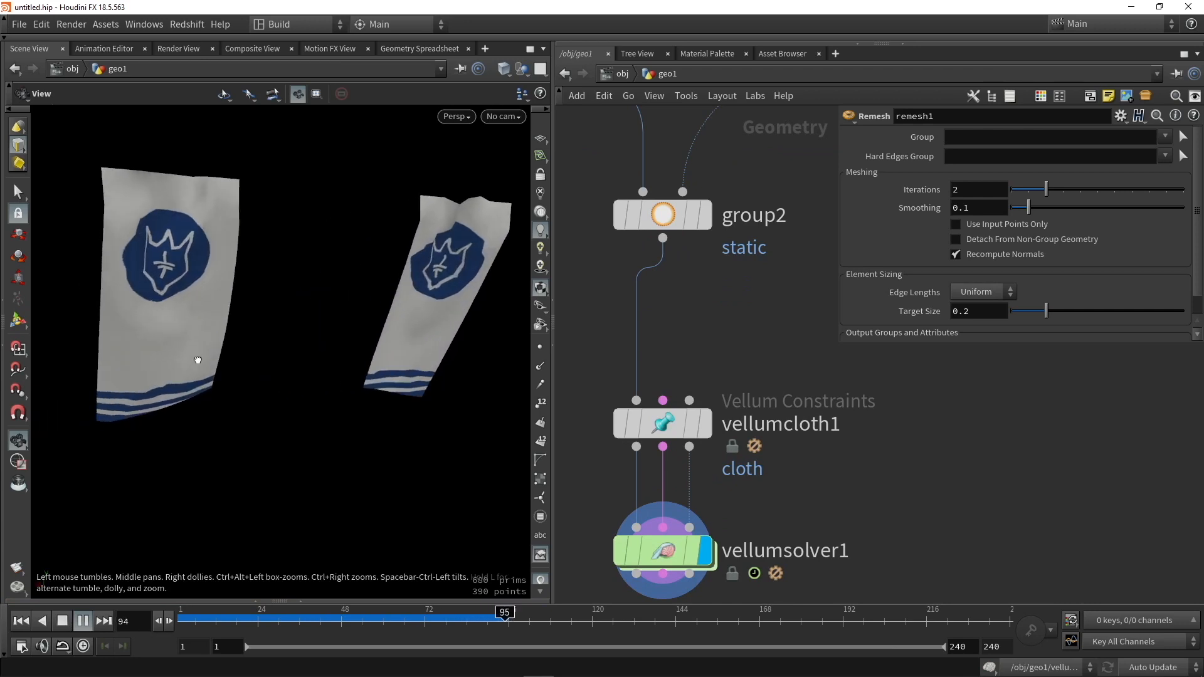
left_click(83, 621)
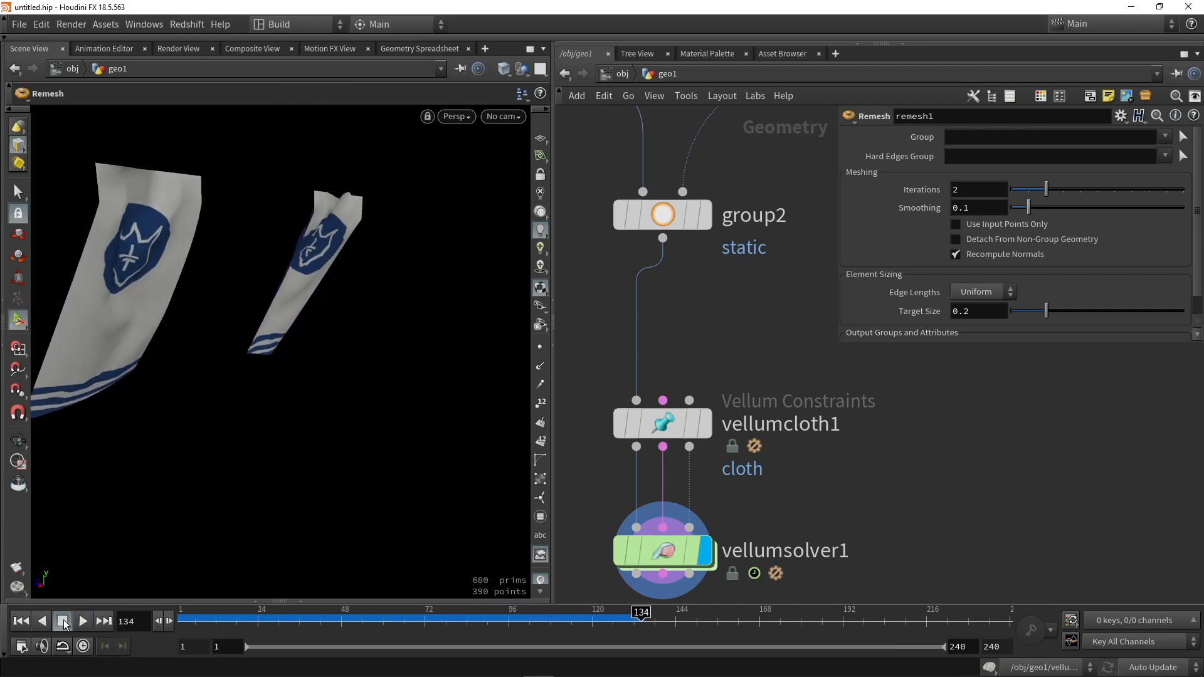
left_click(662, 553)
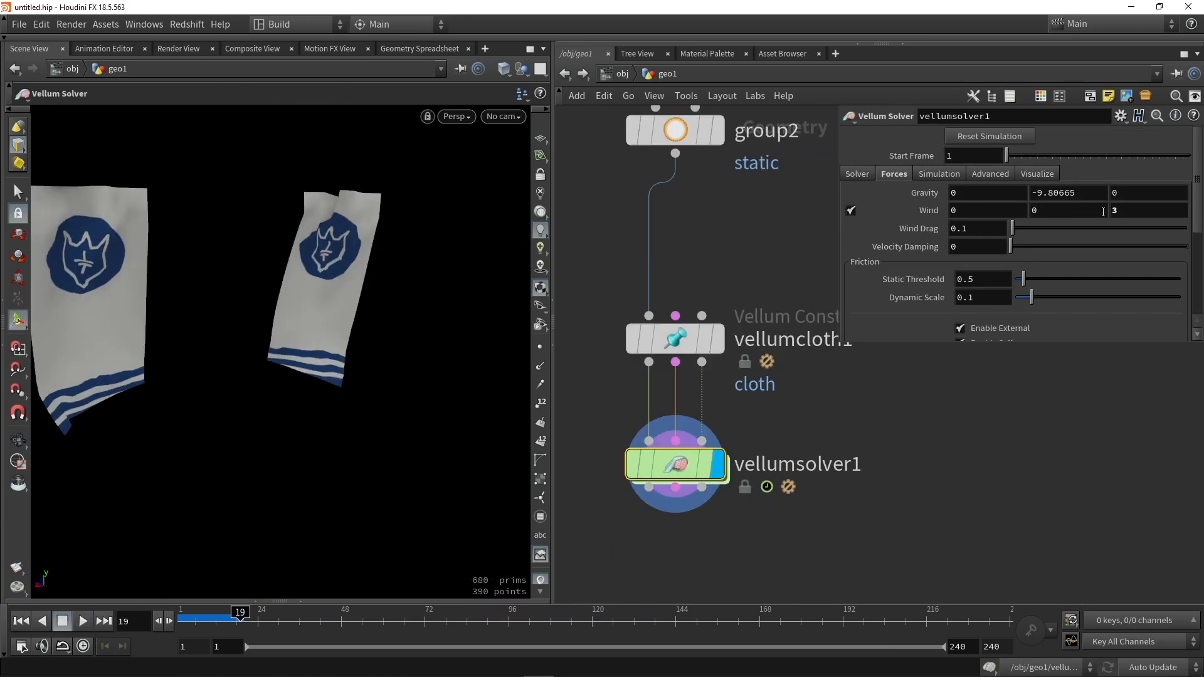
left_click(851, 210)
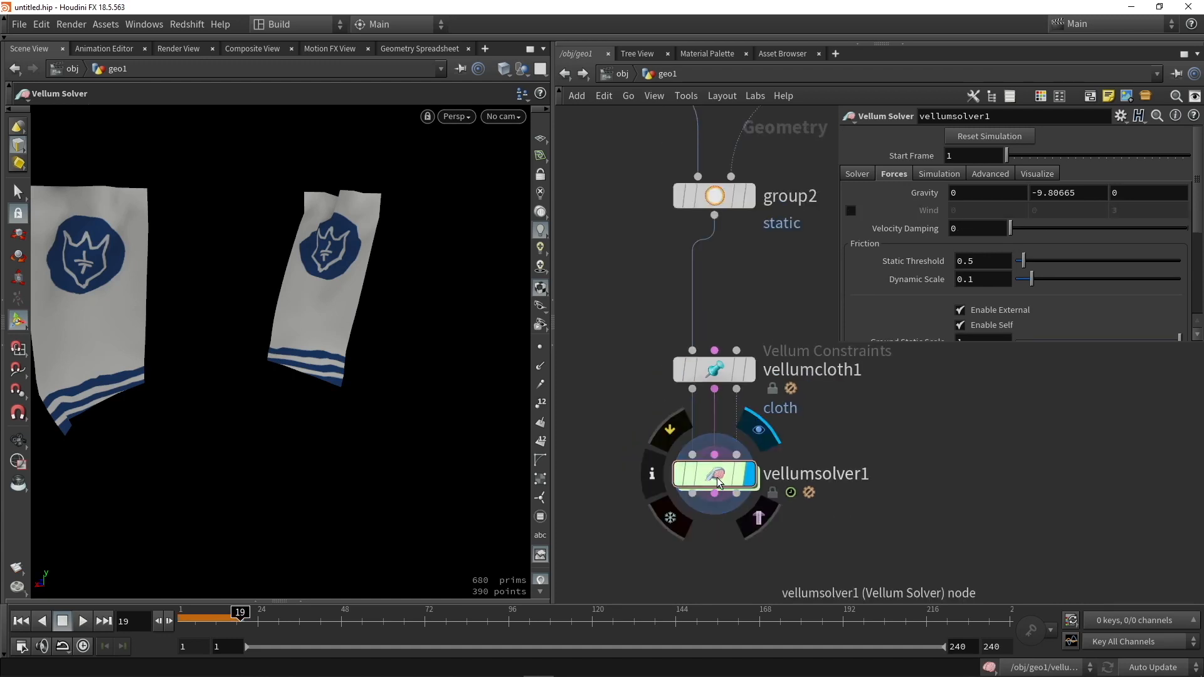
Step: Inside vellumsolver1's forces network, add a POP Attract wired into force_output with Force Scale 500 and Ignore Mass
double_click(713, 473)
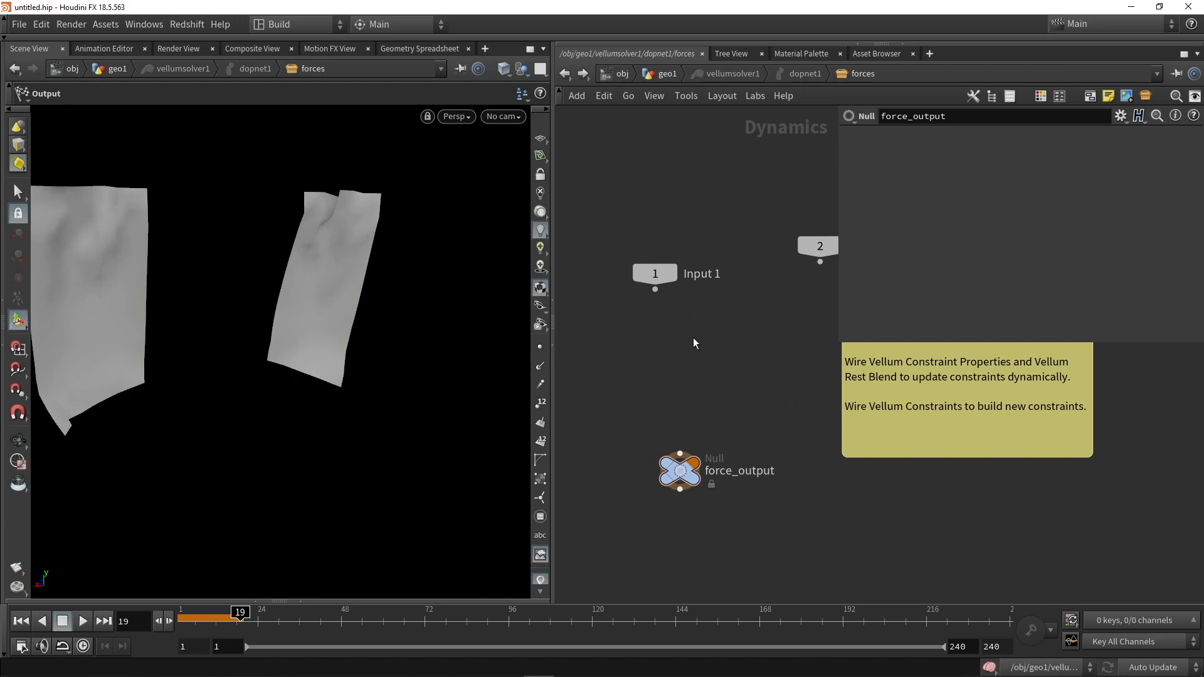
key("Tab")
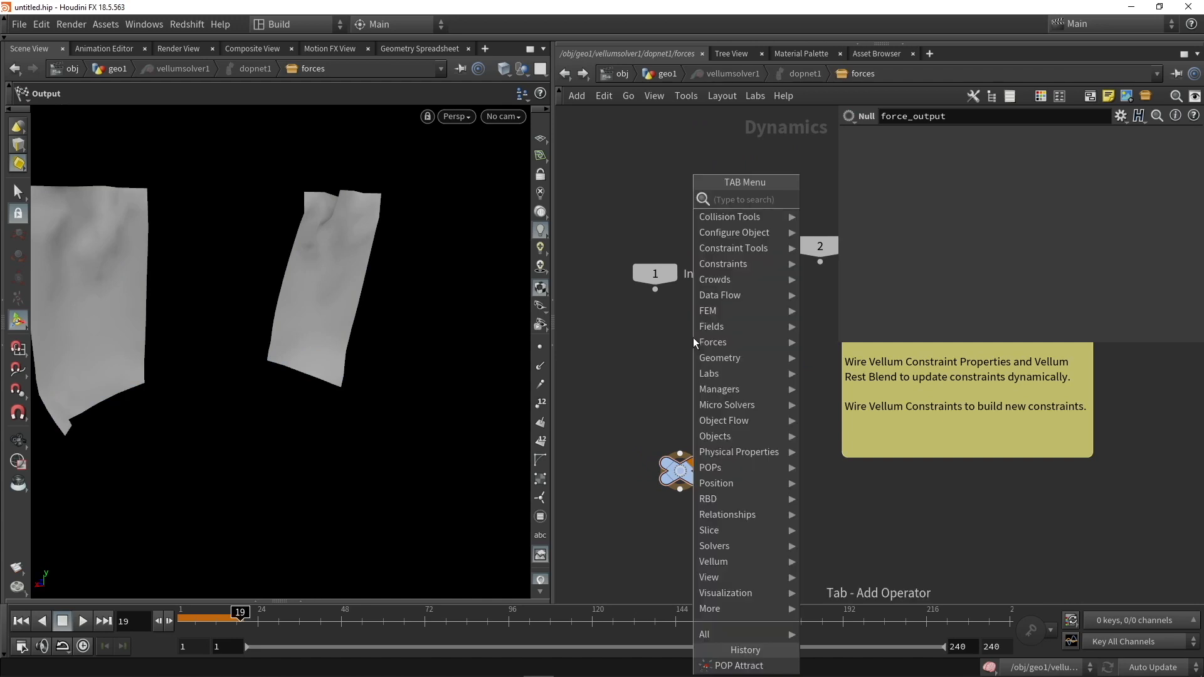
type("att")
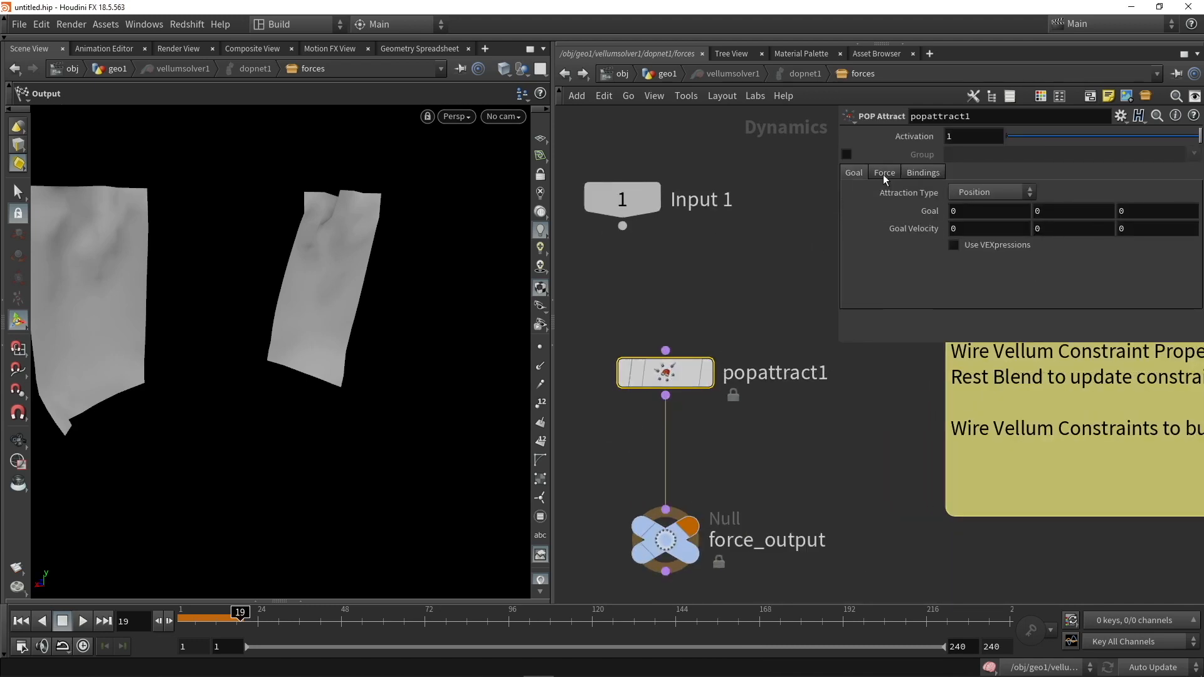
left_click(884, 172)
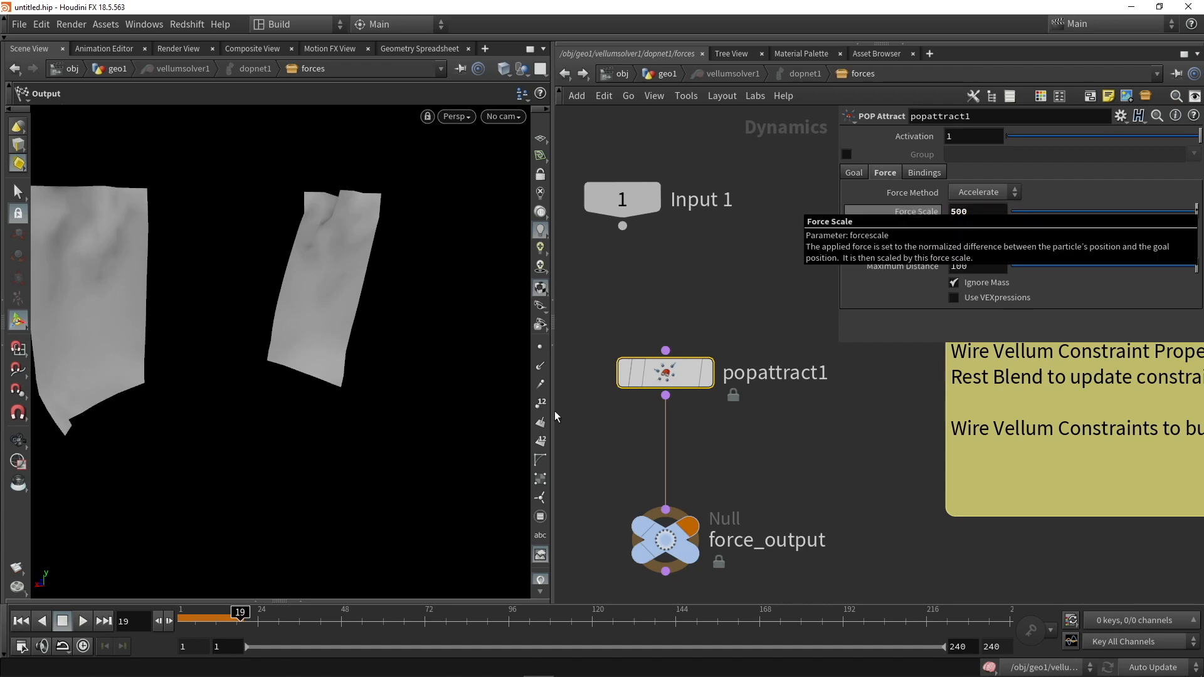
Step: Play the simulation to test the attraction force, then stop and rewind
left_click(82, 621)
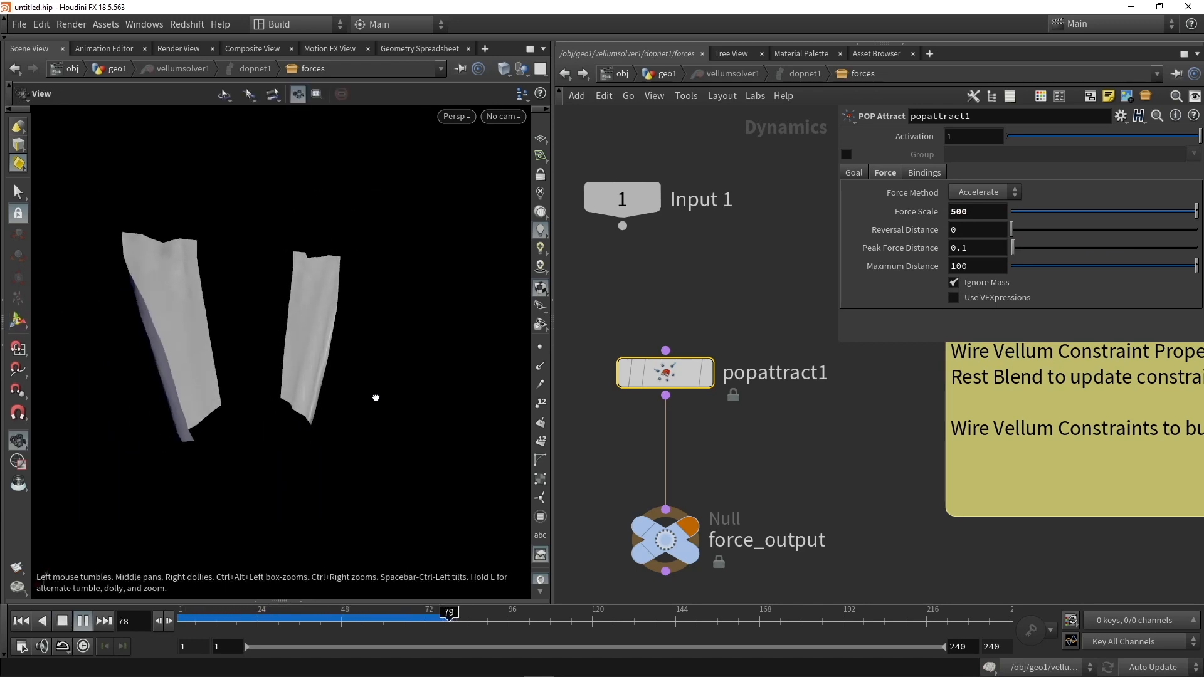
left_click(83, 621)
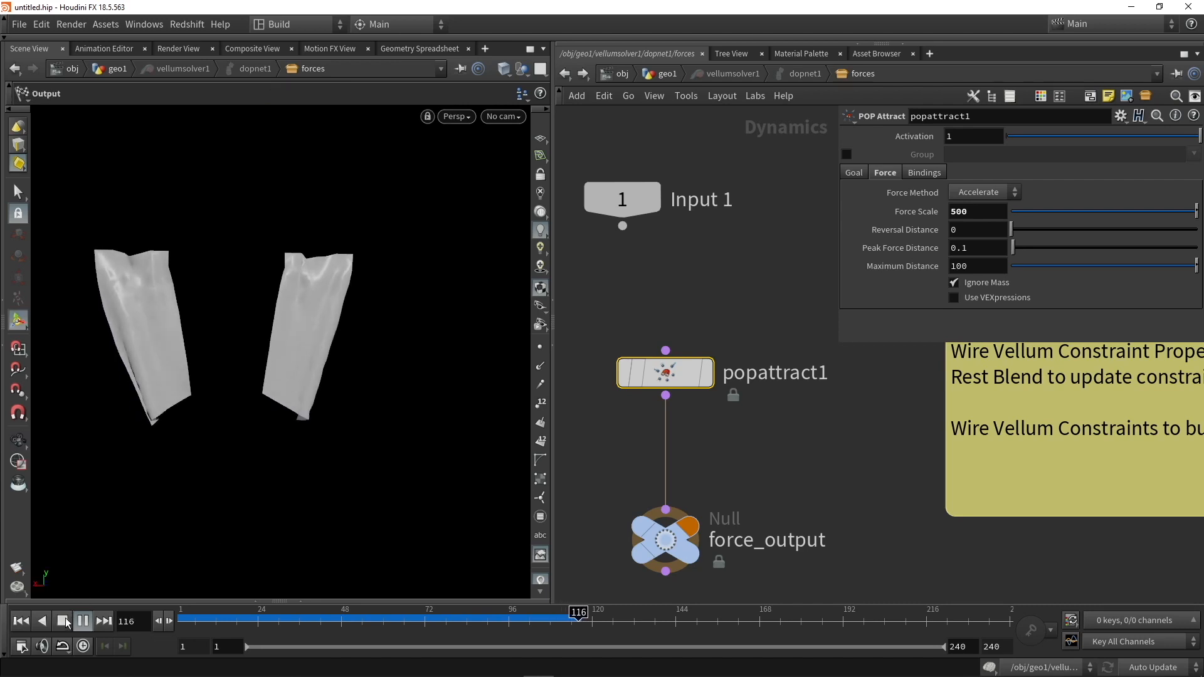
left_click(63, 620)
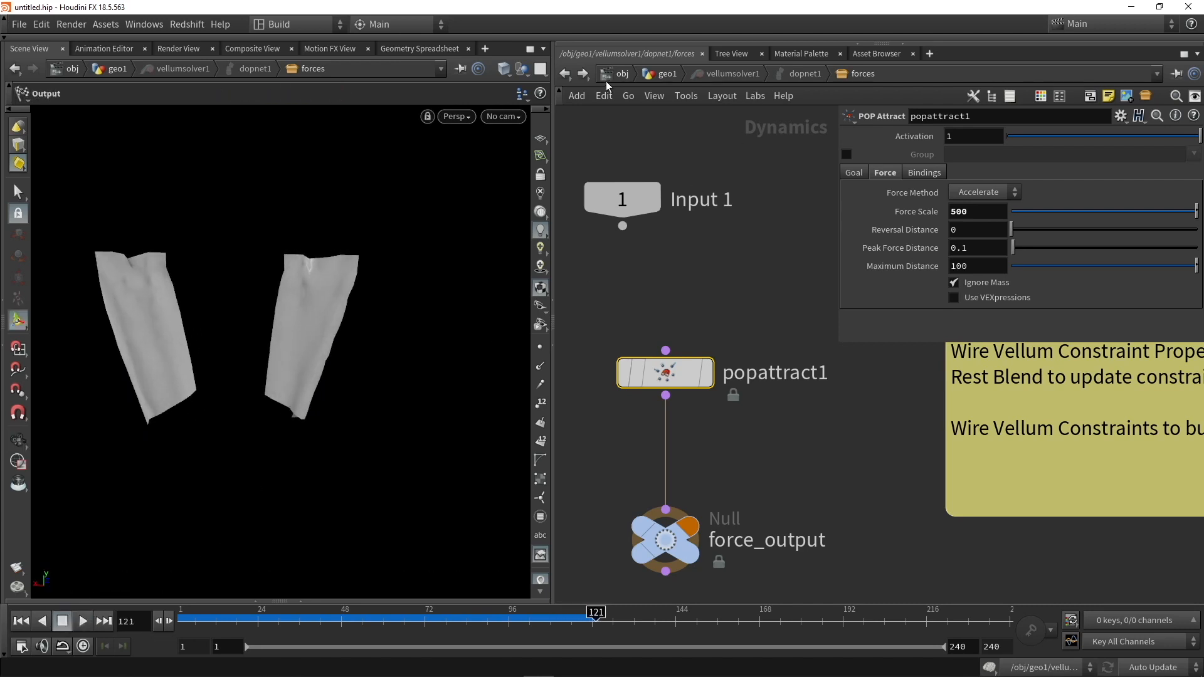
mouse_move(743, 321)
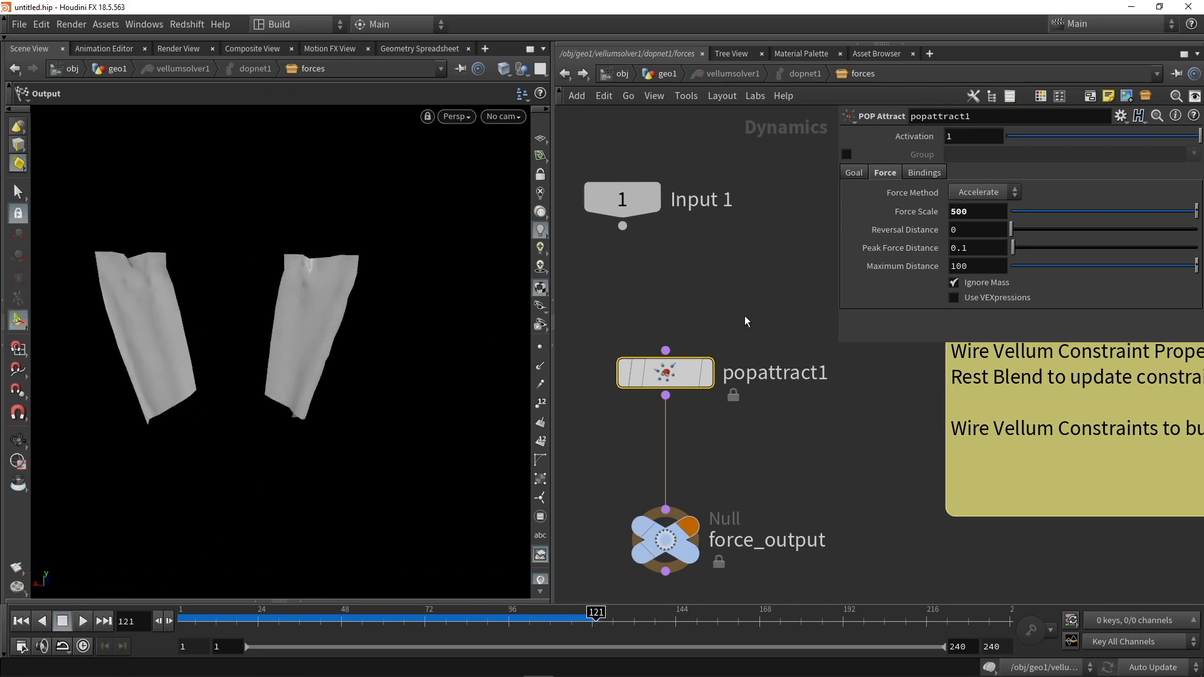
mouse_move(666, 350)
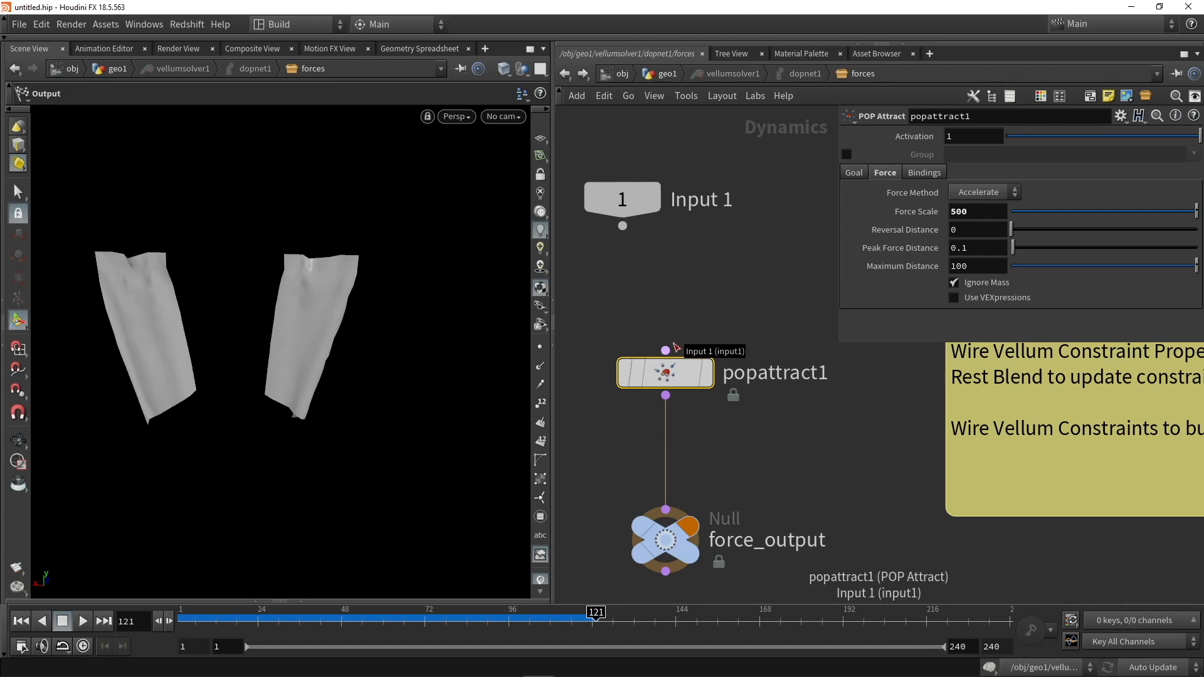
mouse_move(621, 104)
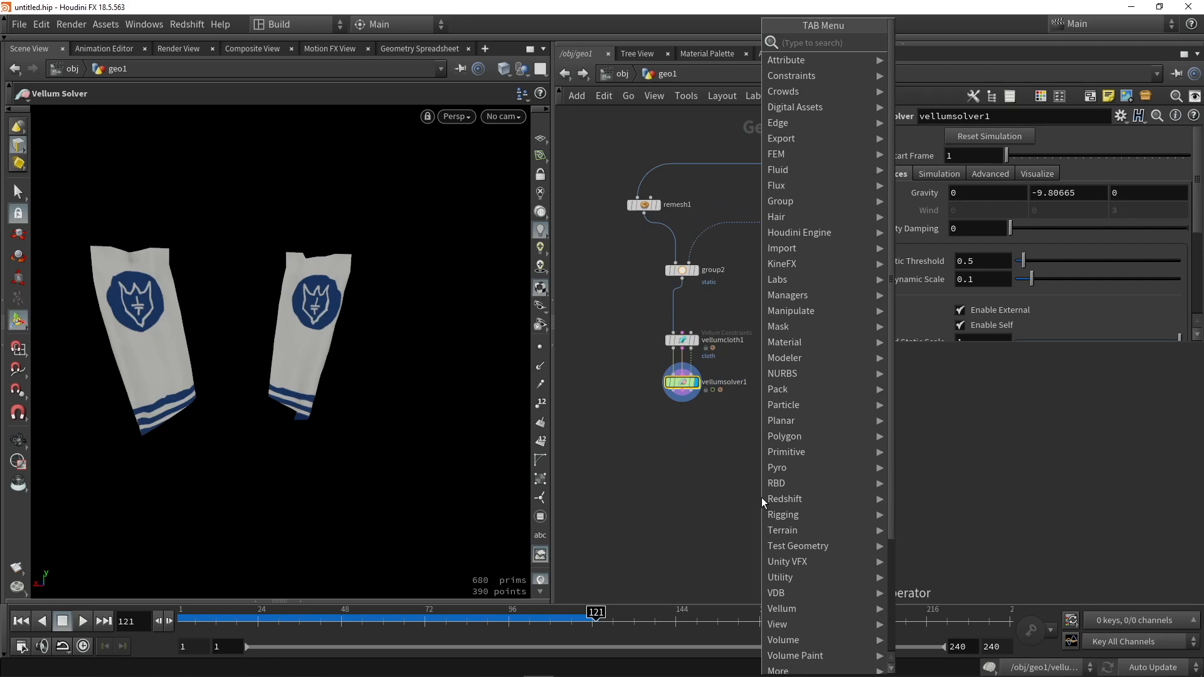
Step: Add a Vellum Post-Process node below vellumsolver1 and choose its Subdivision method
type("post")
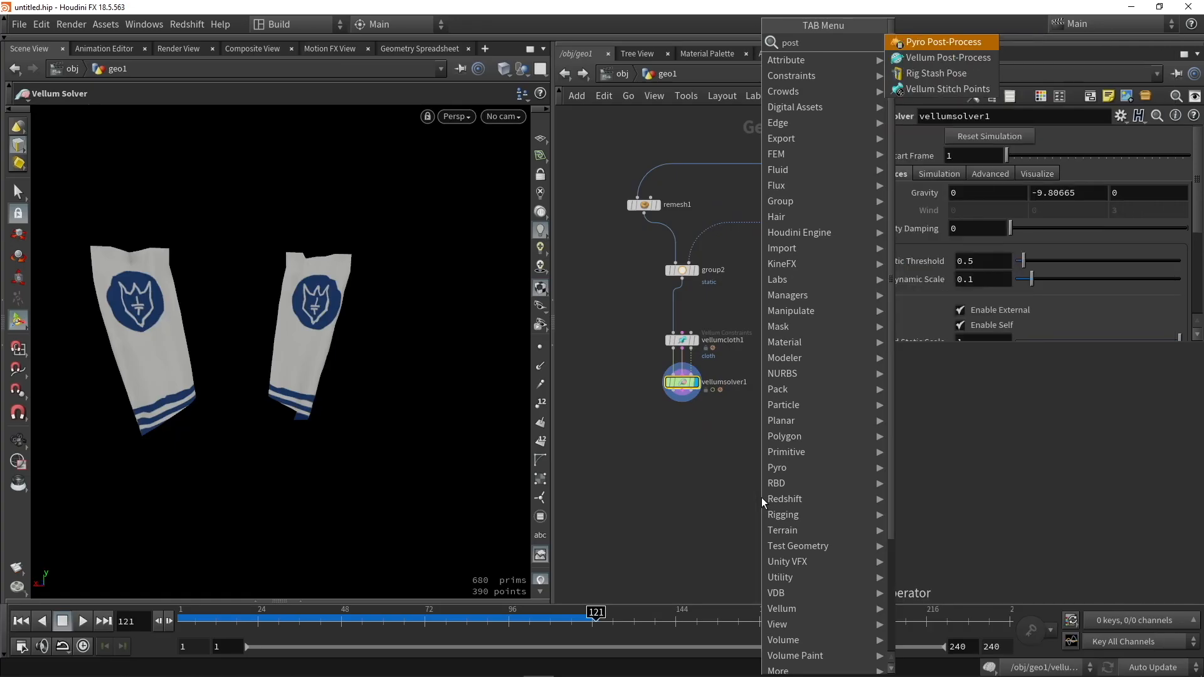
key("Escape")
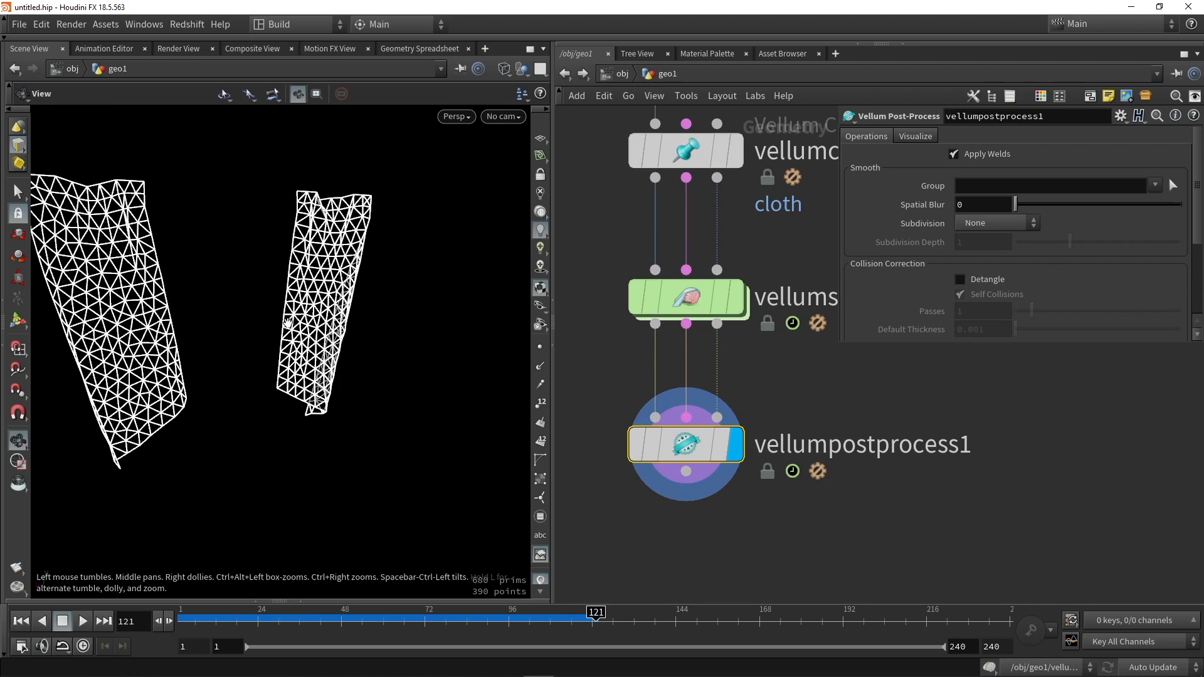
left_click(996, 223)
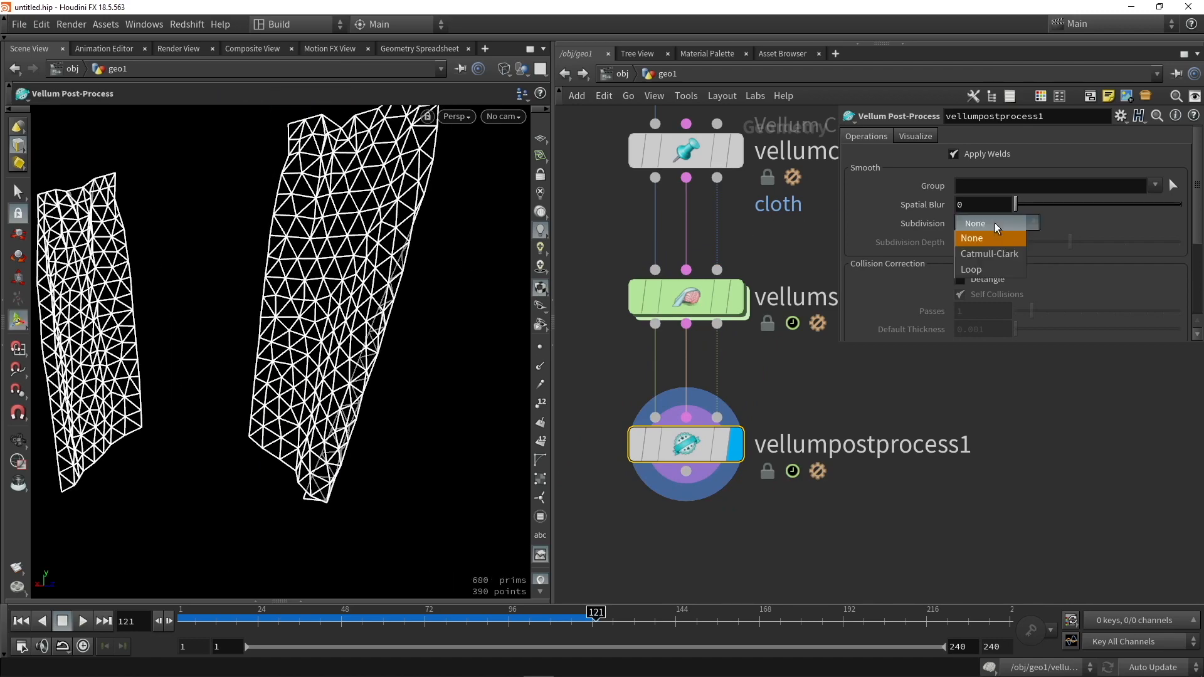
left_click(971, 268)
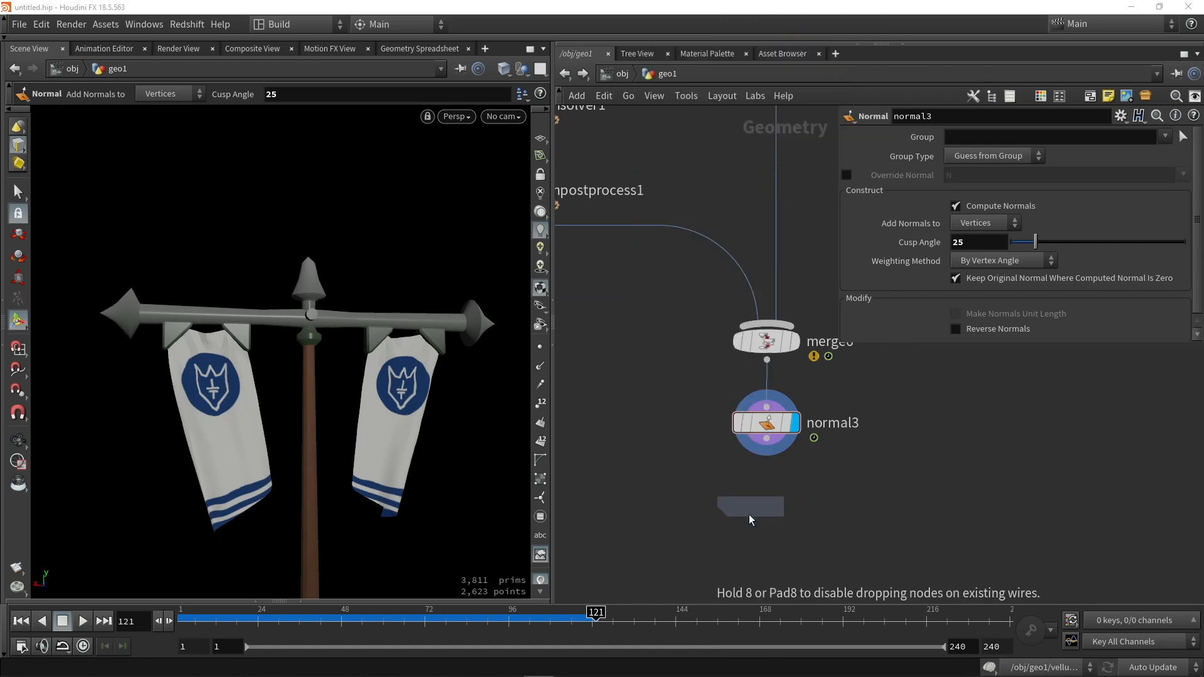
Step: Place a ROP FBX Output below normal3 writing $HIP/out.fbx with Export in ASCII Format unchecked
left_click(750, 507)
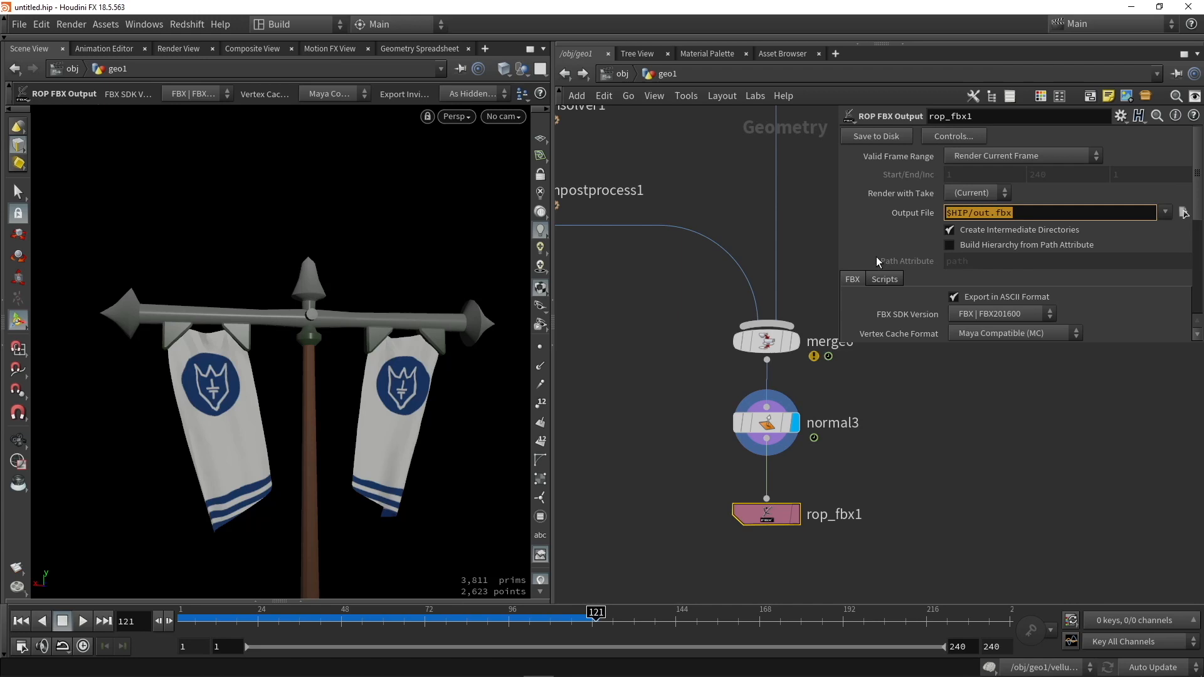
scroll("down", 3)
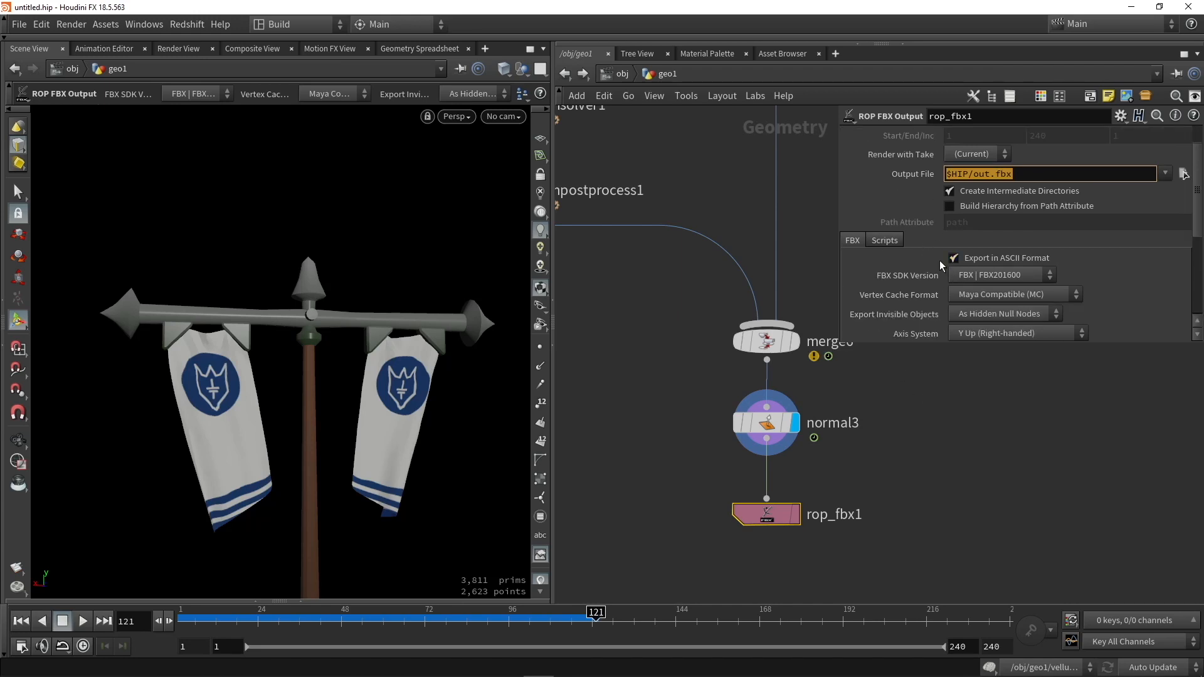
left_click(952, 257)
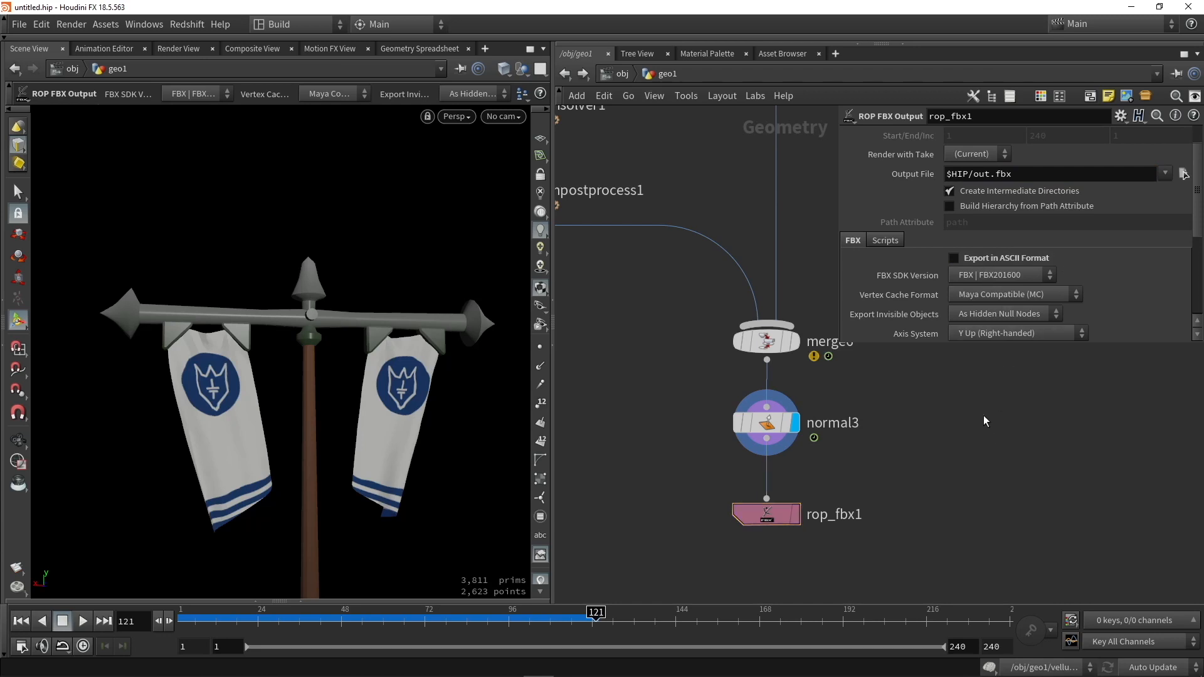
scroll("down", 3)
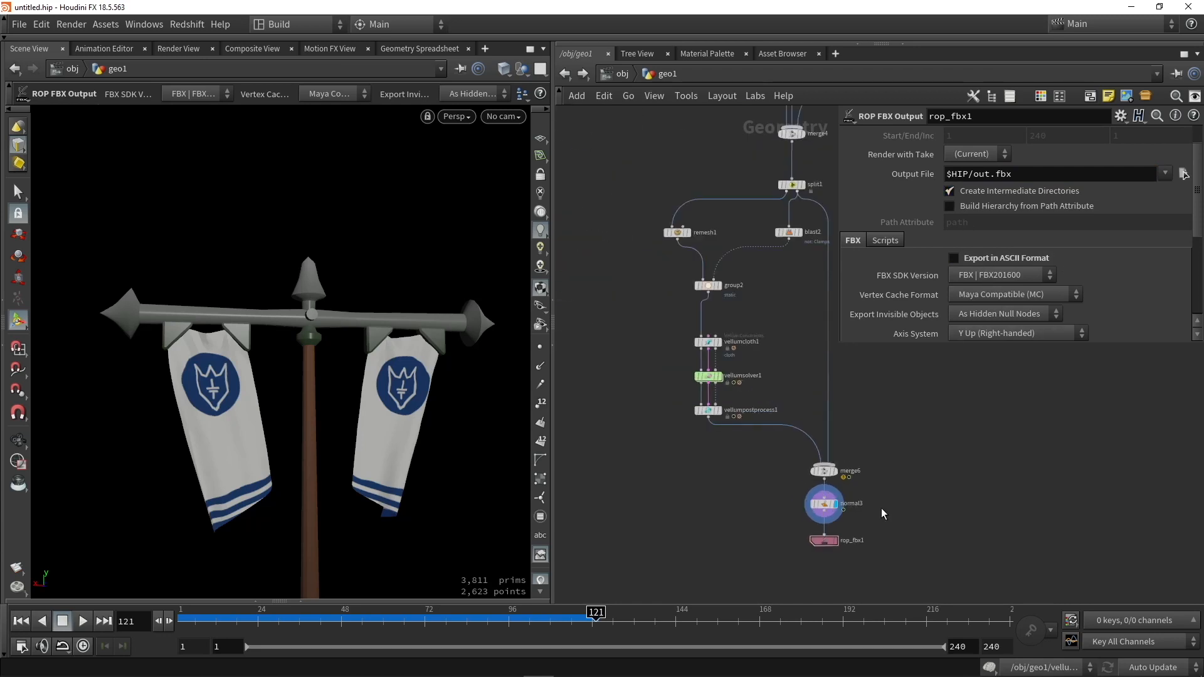